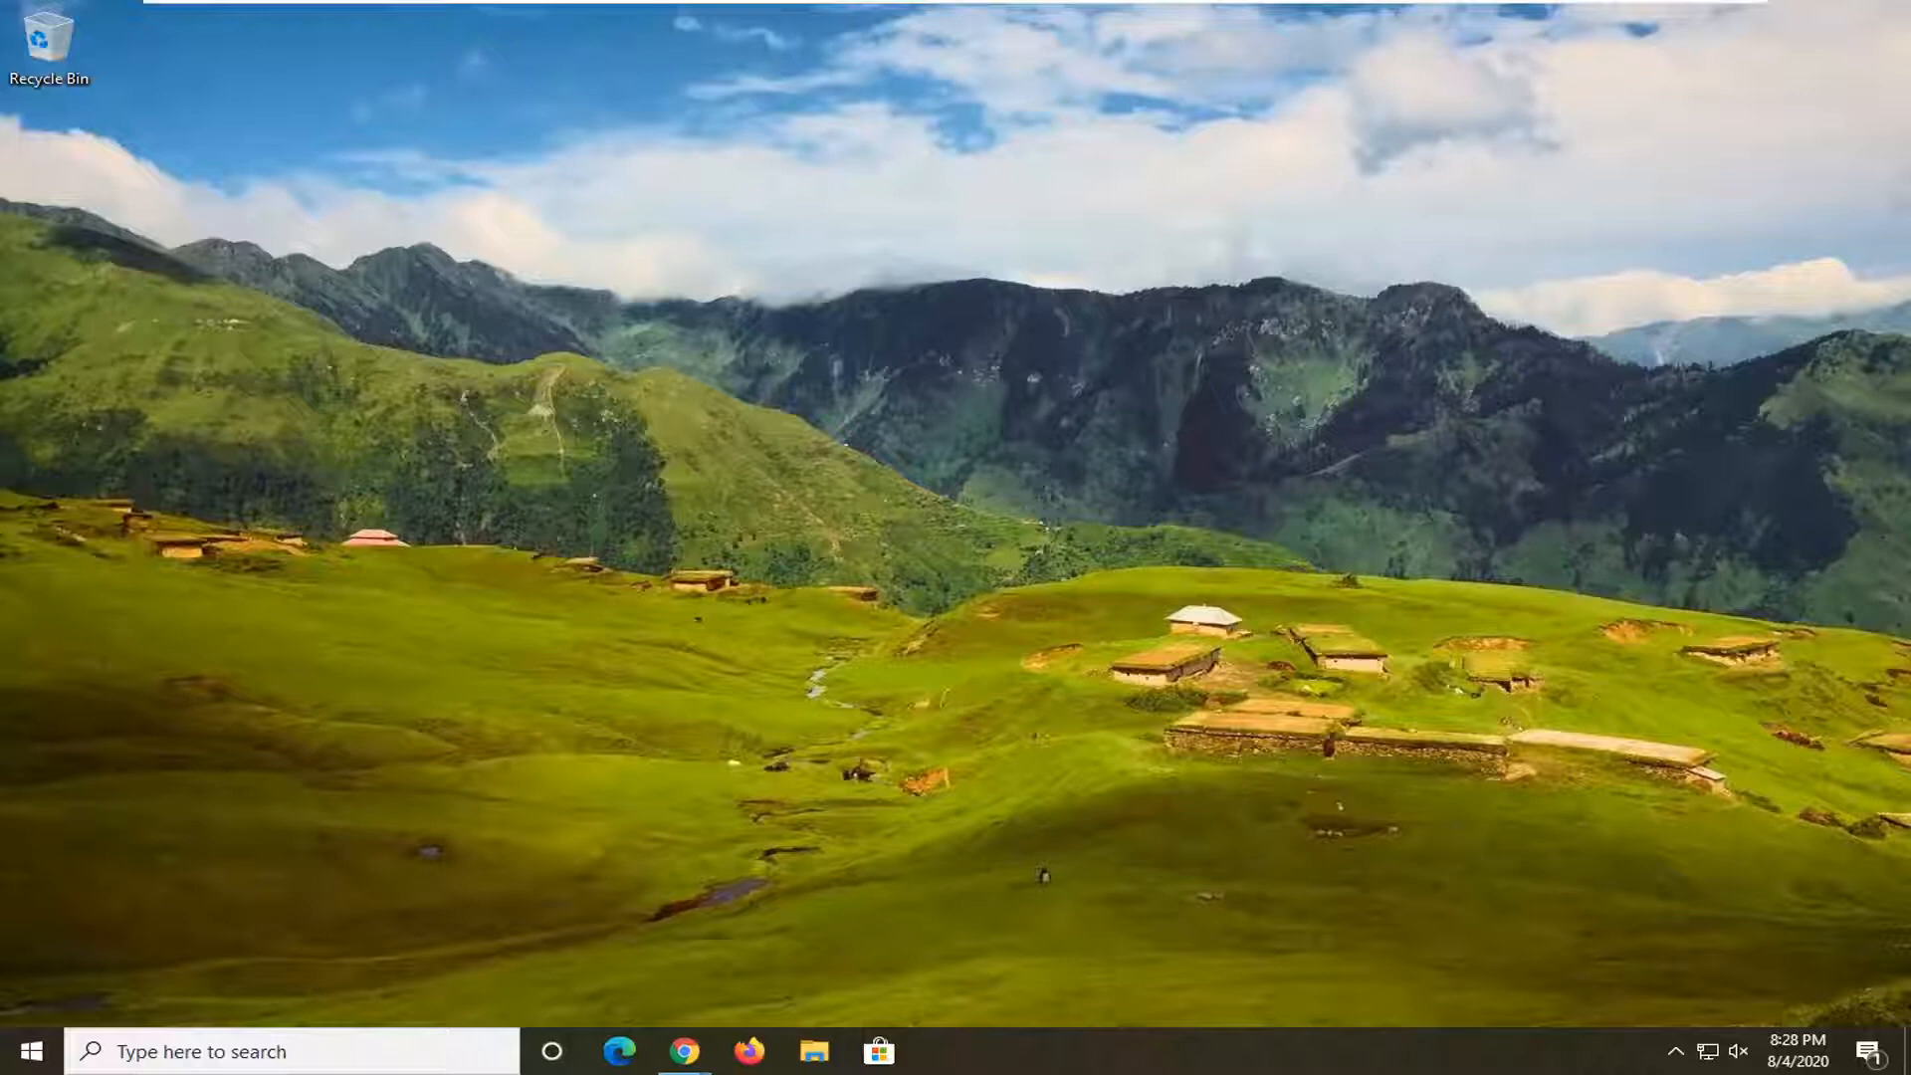
Search the Start menu for 'services' to launch the Services console
{"action": "left_click", "coordinate": [24, 1051]}
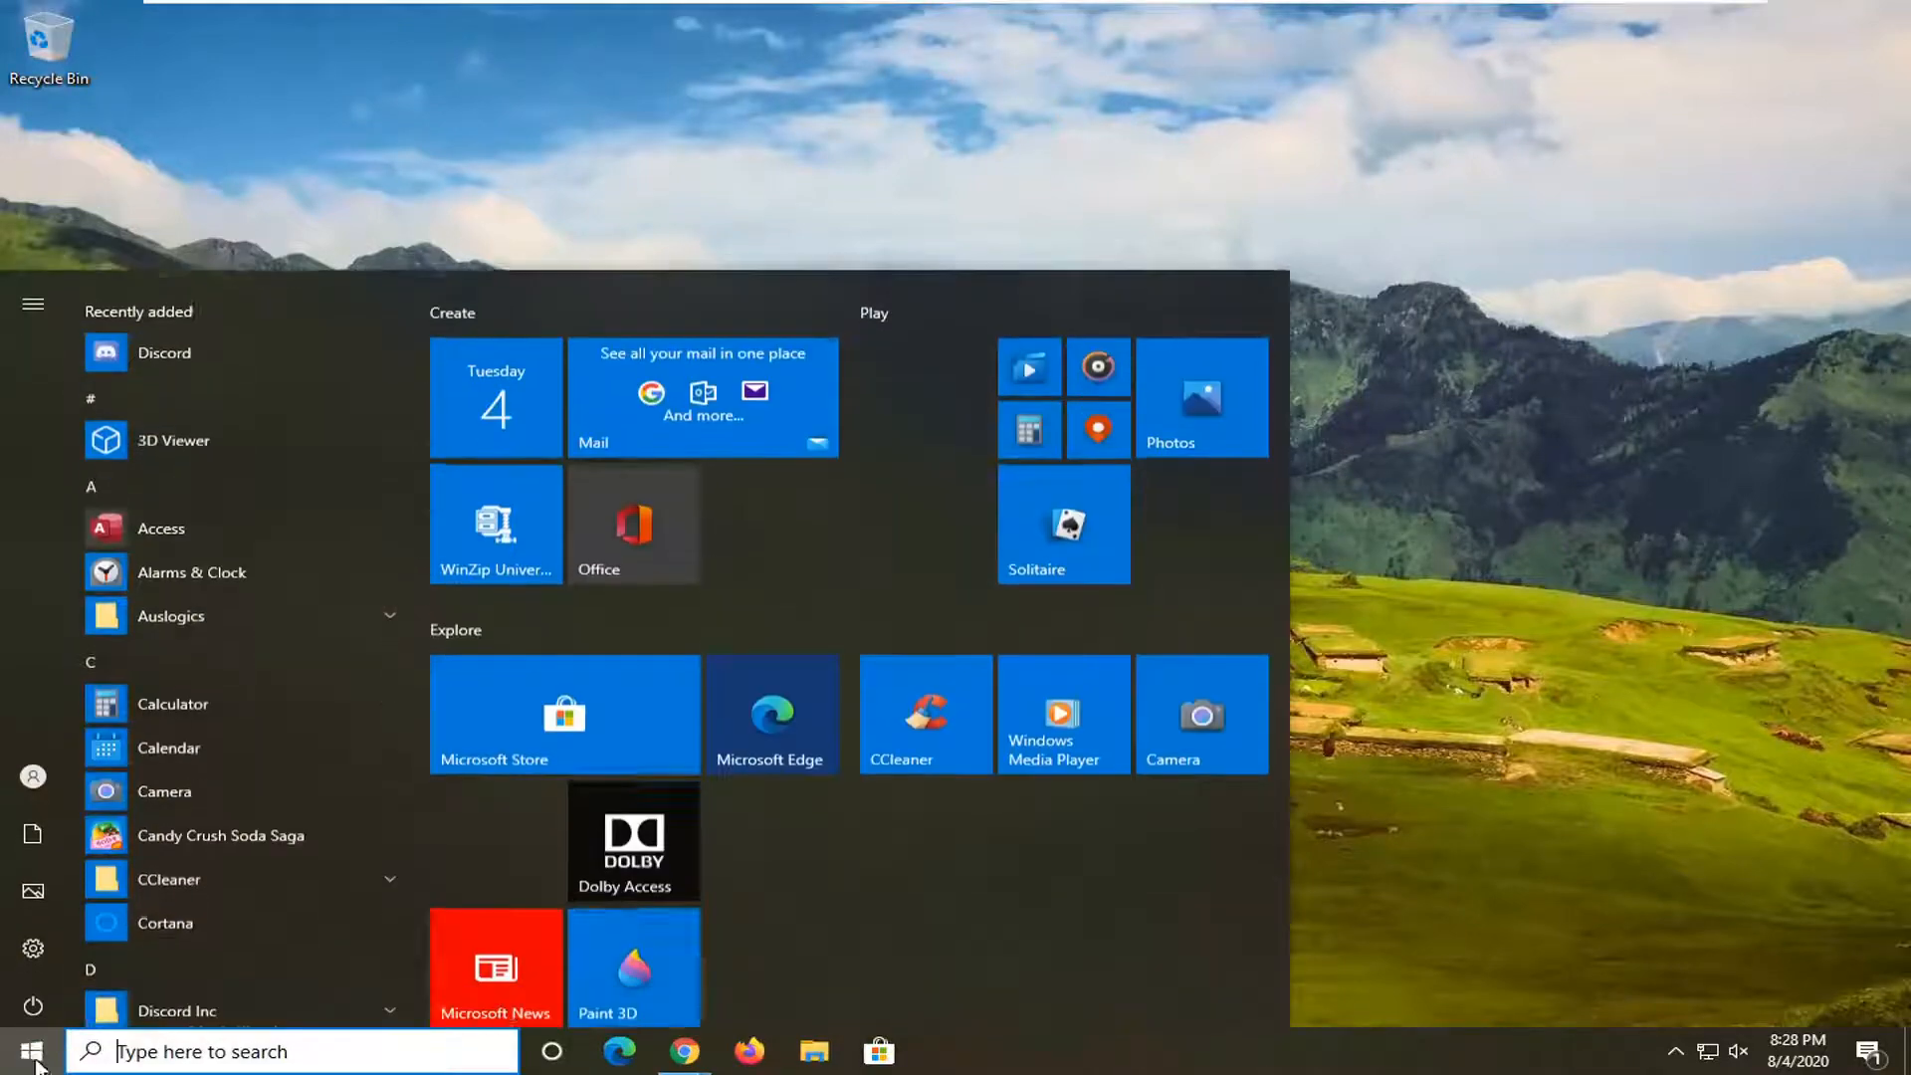
{"action": "type", "text": "services"}
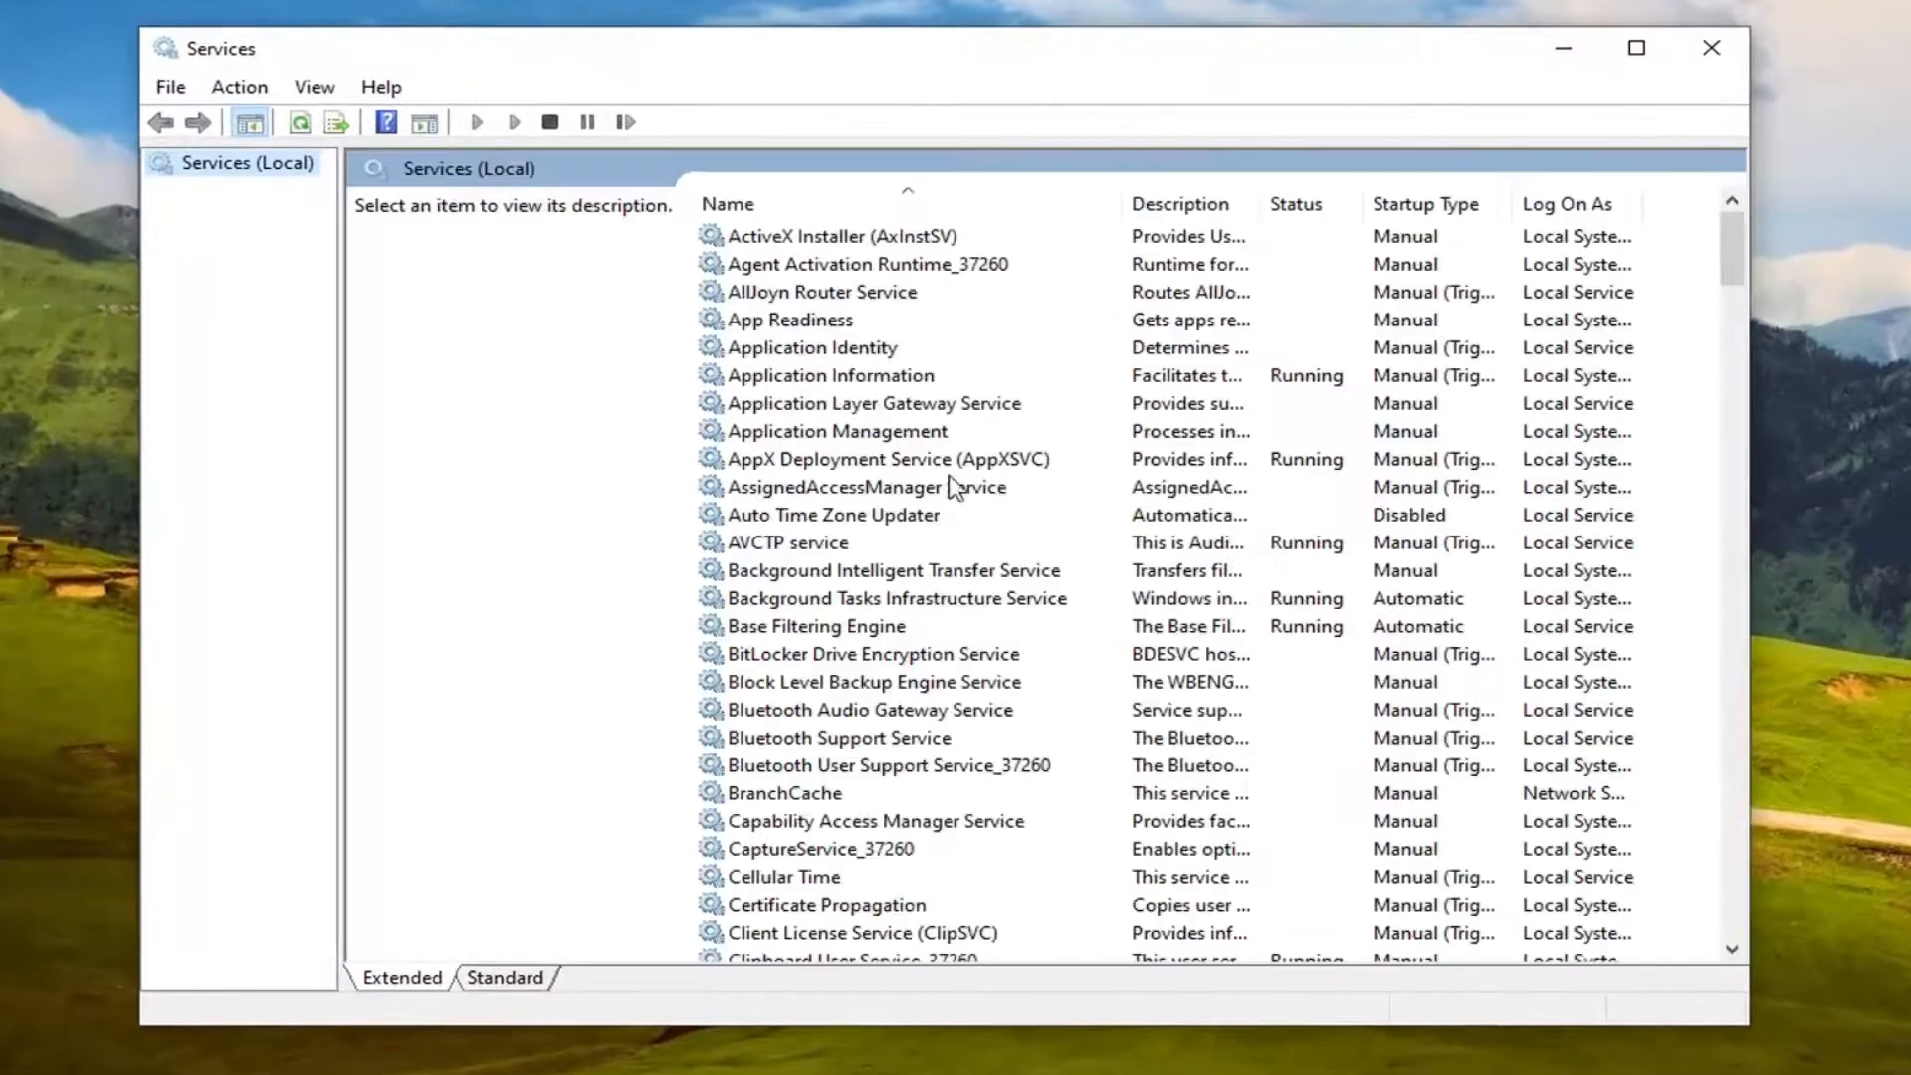
Open the Properties dialog of the stopped Windows Installer service
{"action": "scroll", "scroll_direction": "down", "scroll_amount": 3}
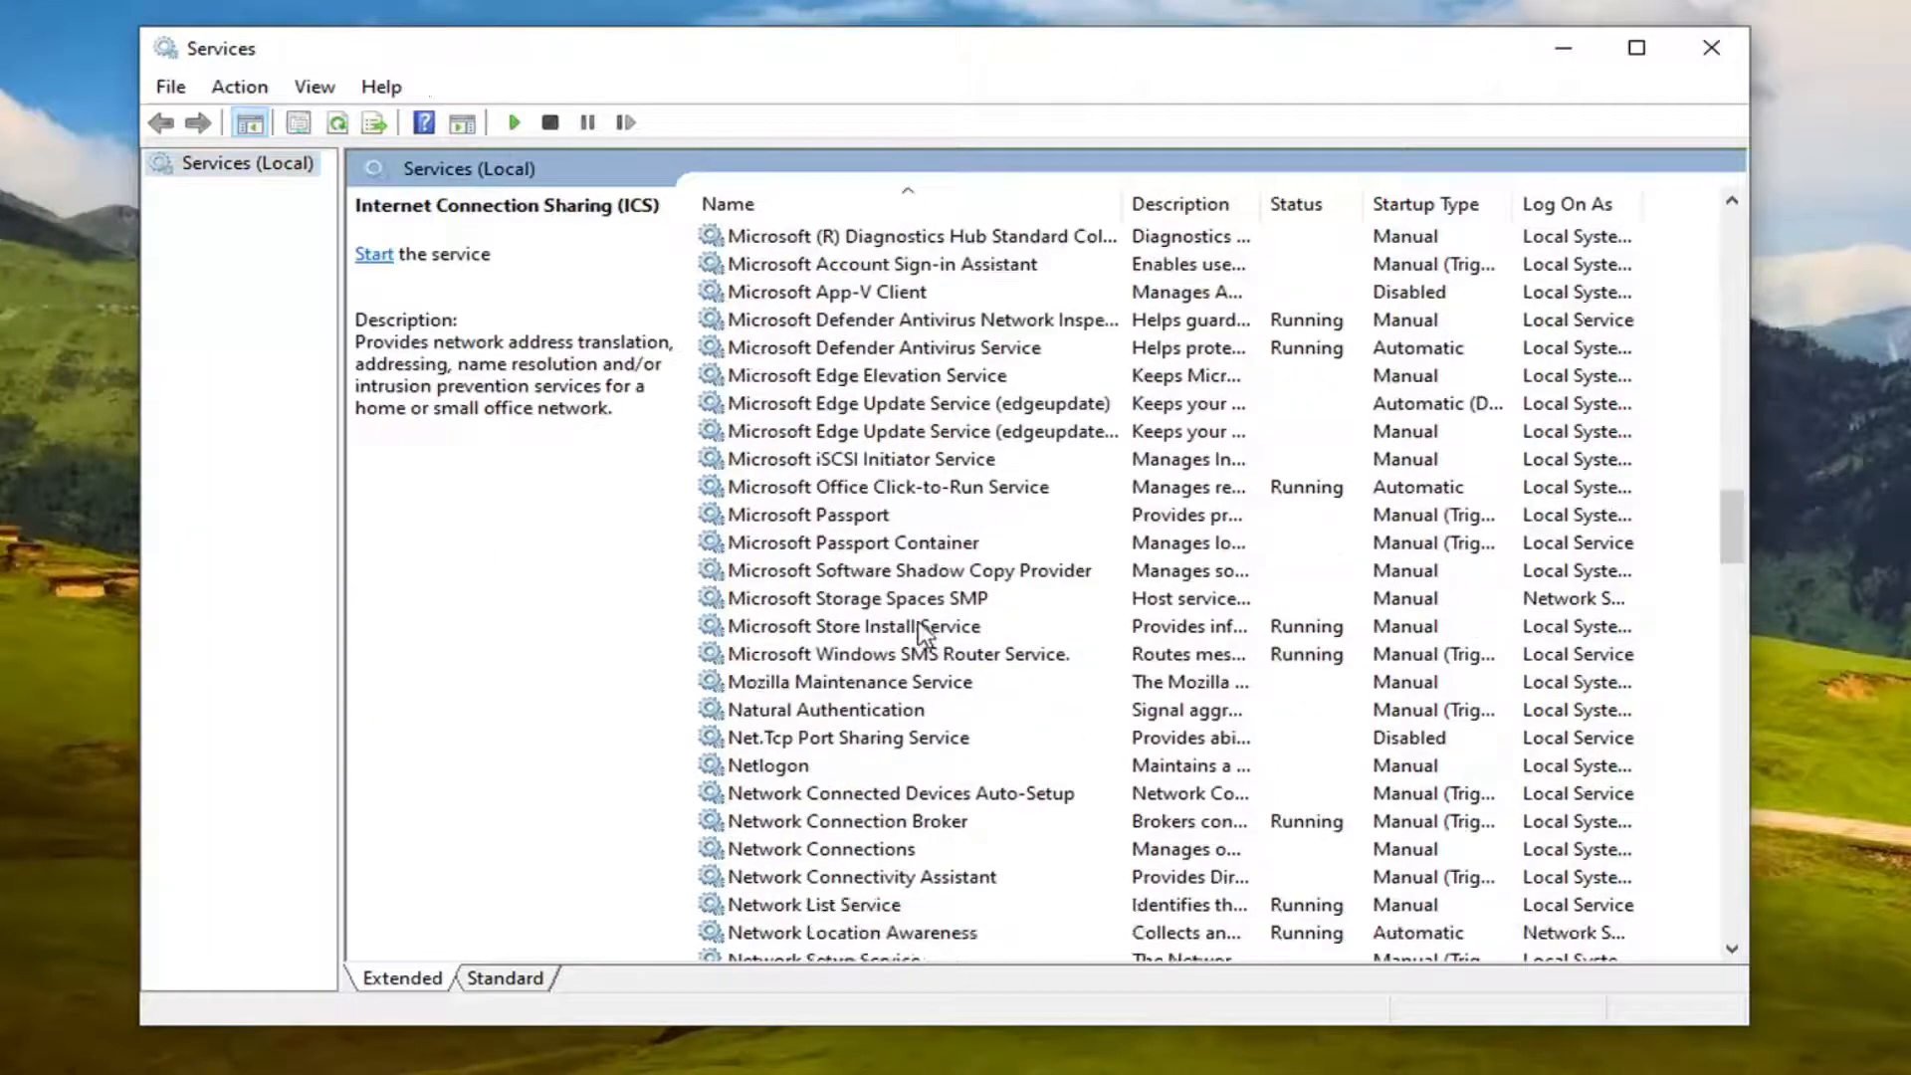
{"action": "scroll", "scroll_direction": "down", "scroll_amount": 3}
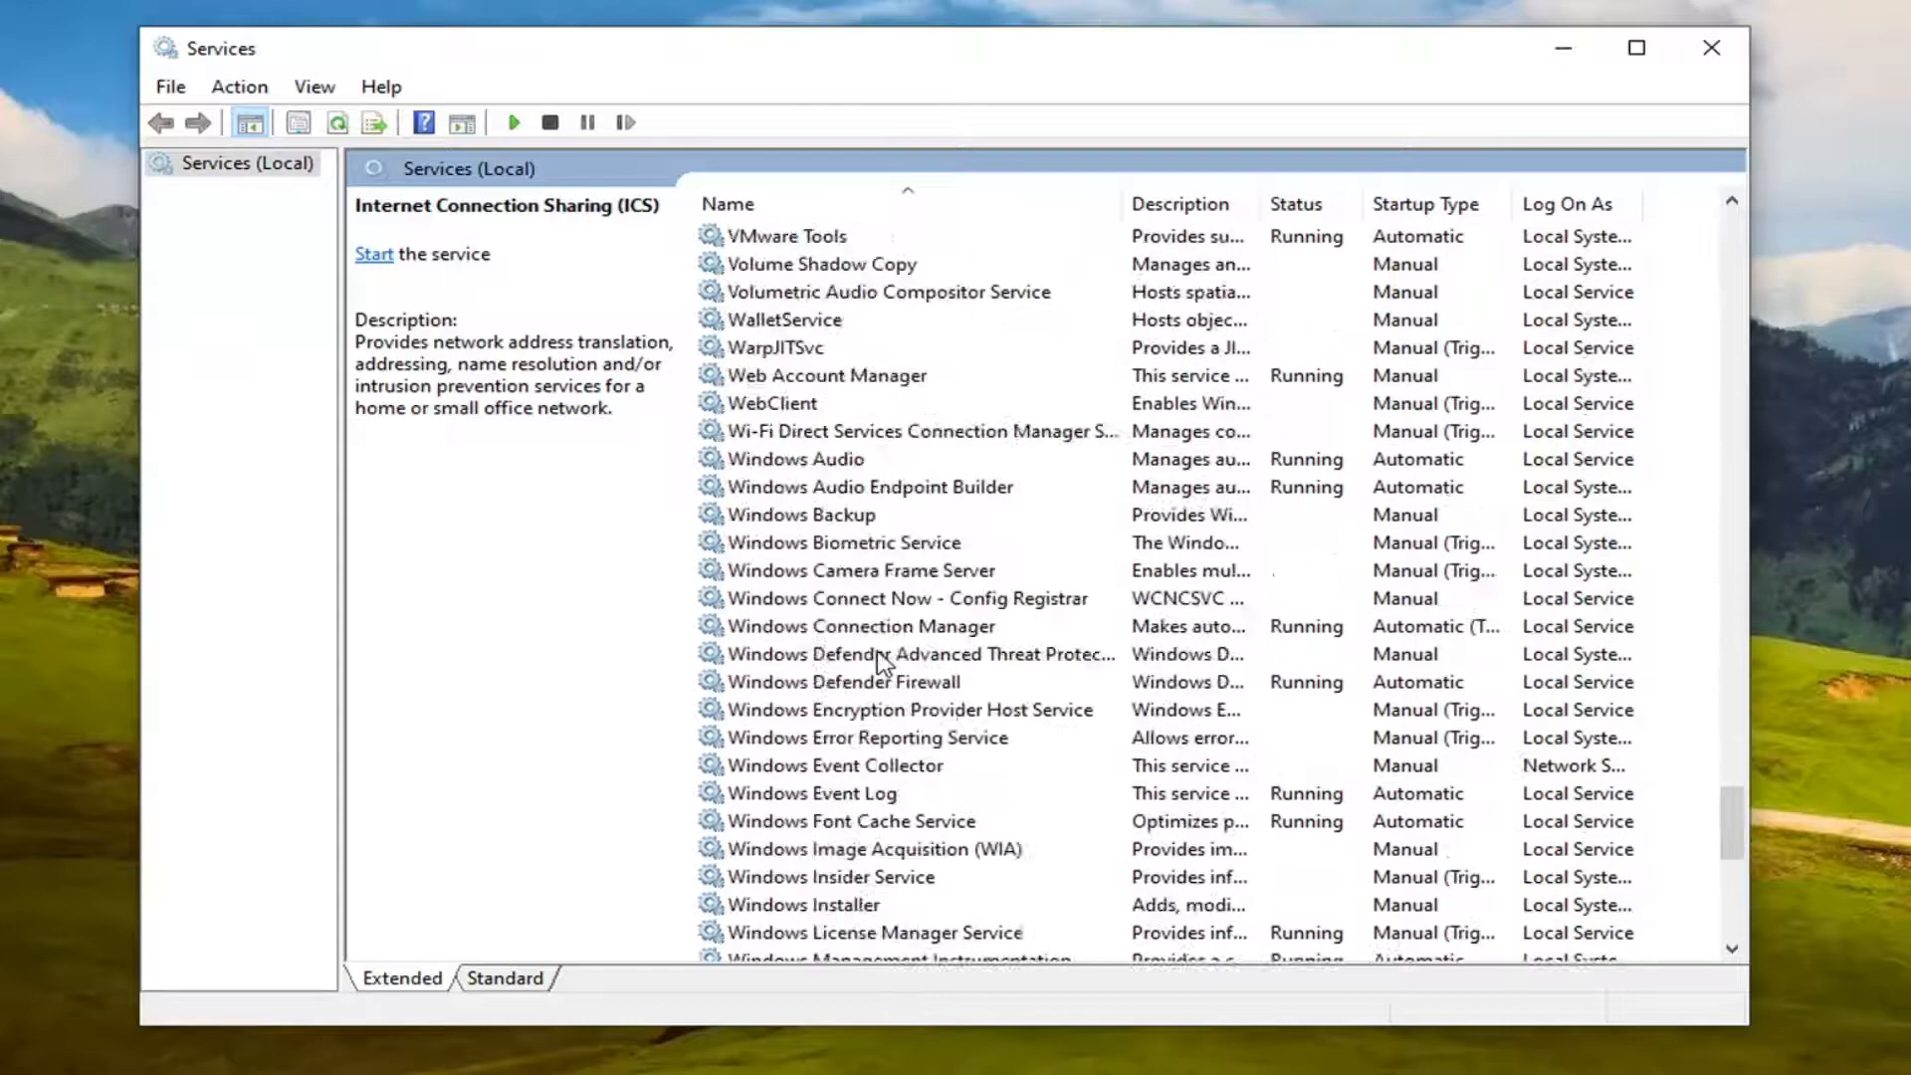
{"action": "double_click", "coordinate": [802, 905]}
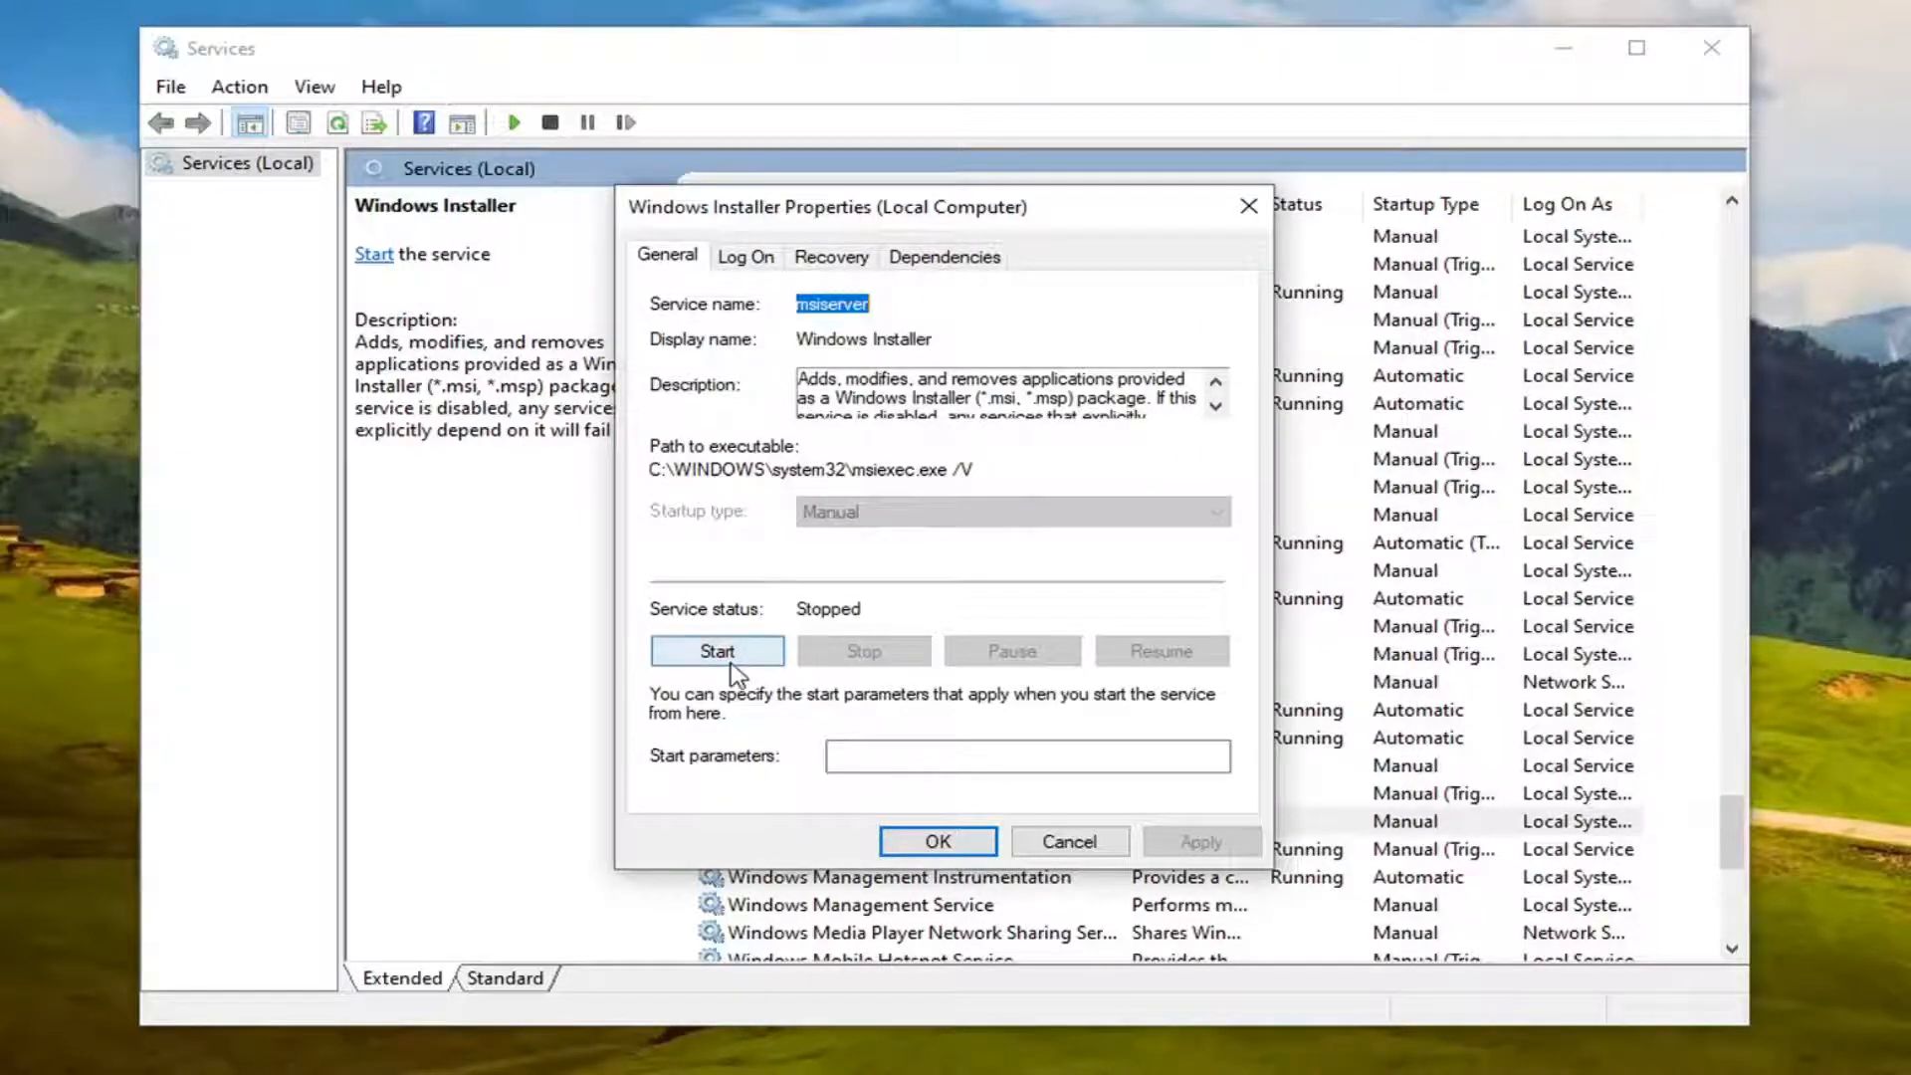
Start the Windows Installer service and close the Services console
{"action": "left_click", "coordinate": [717, 650]}
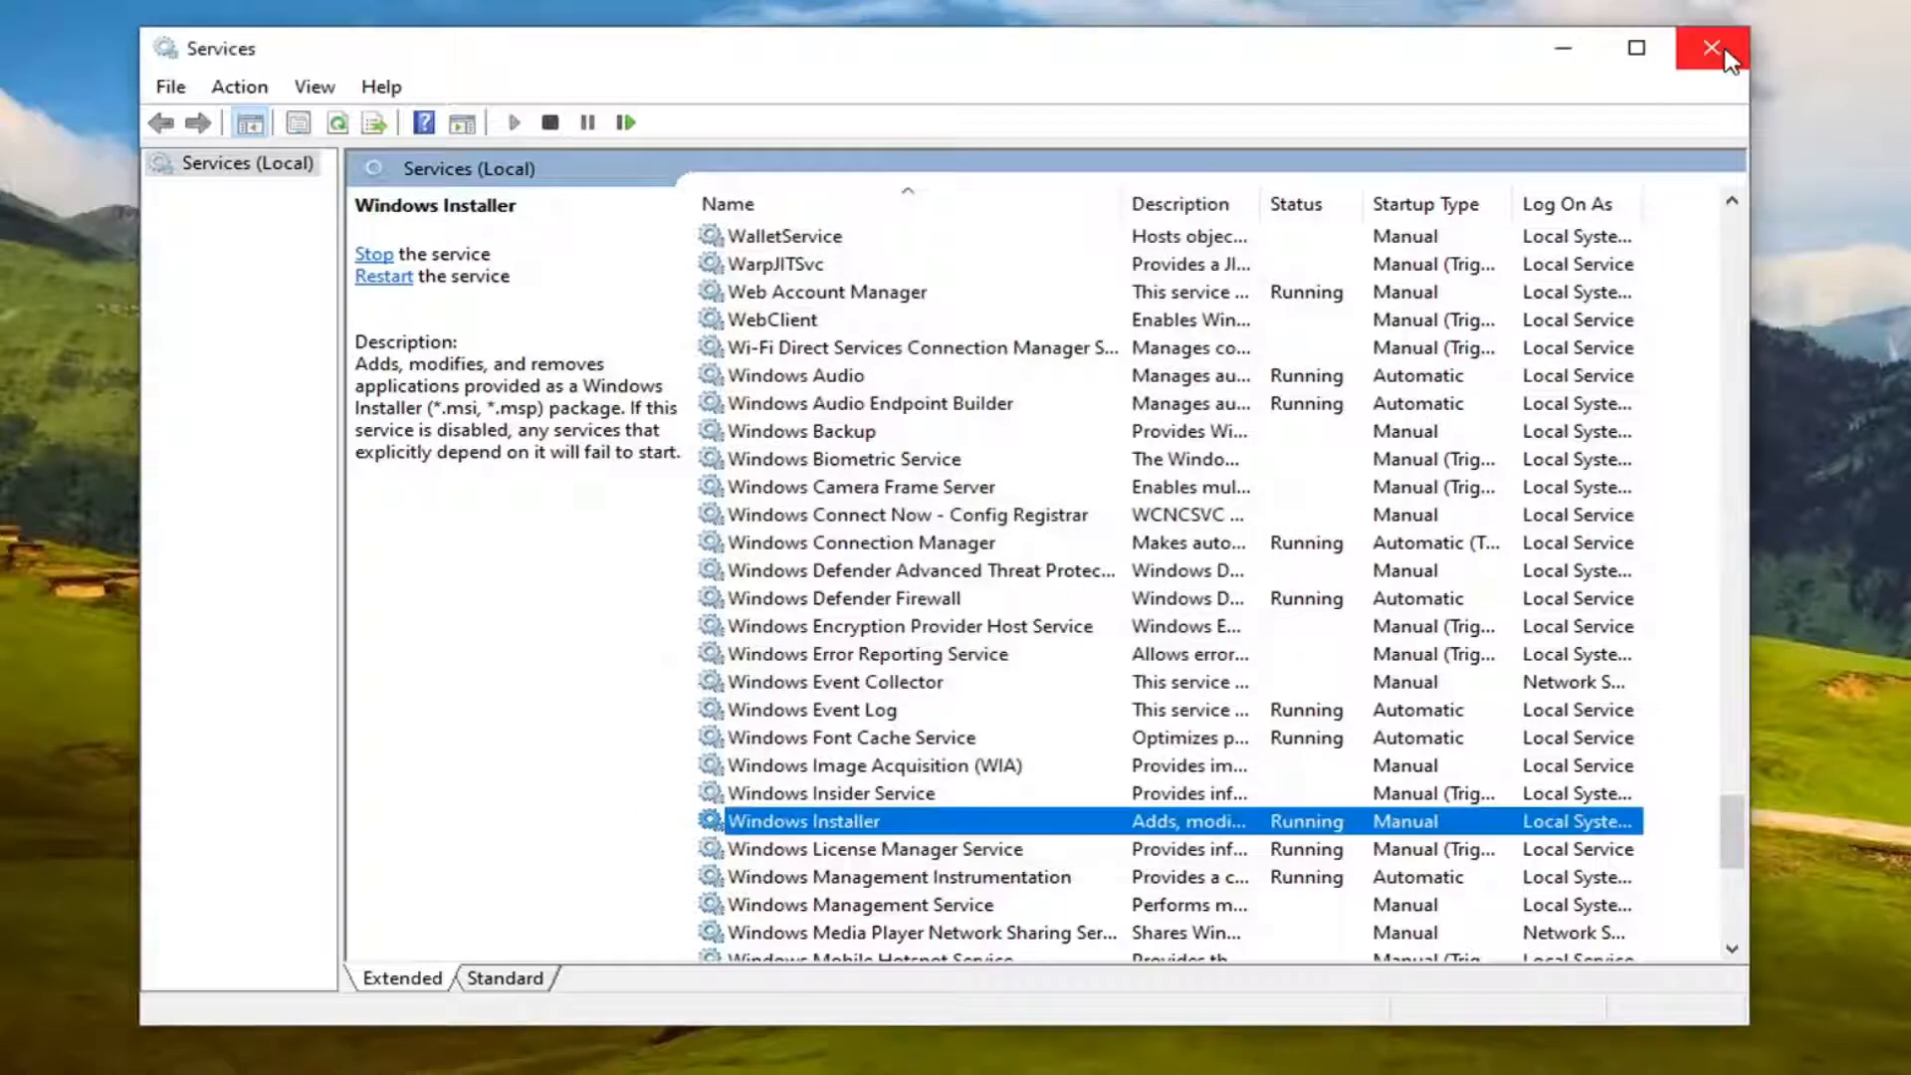
{"action": "left_click", "coordinate": [1710, 47]}
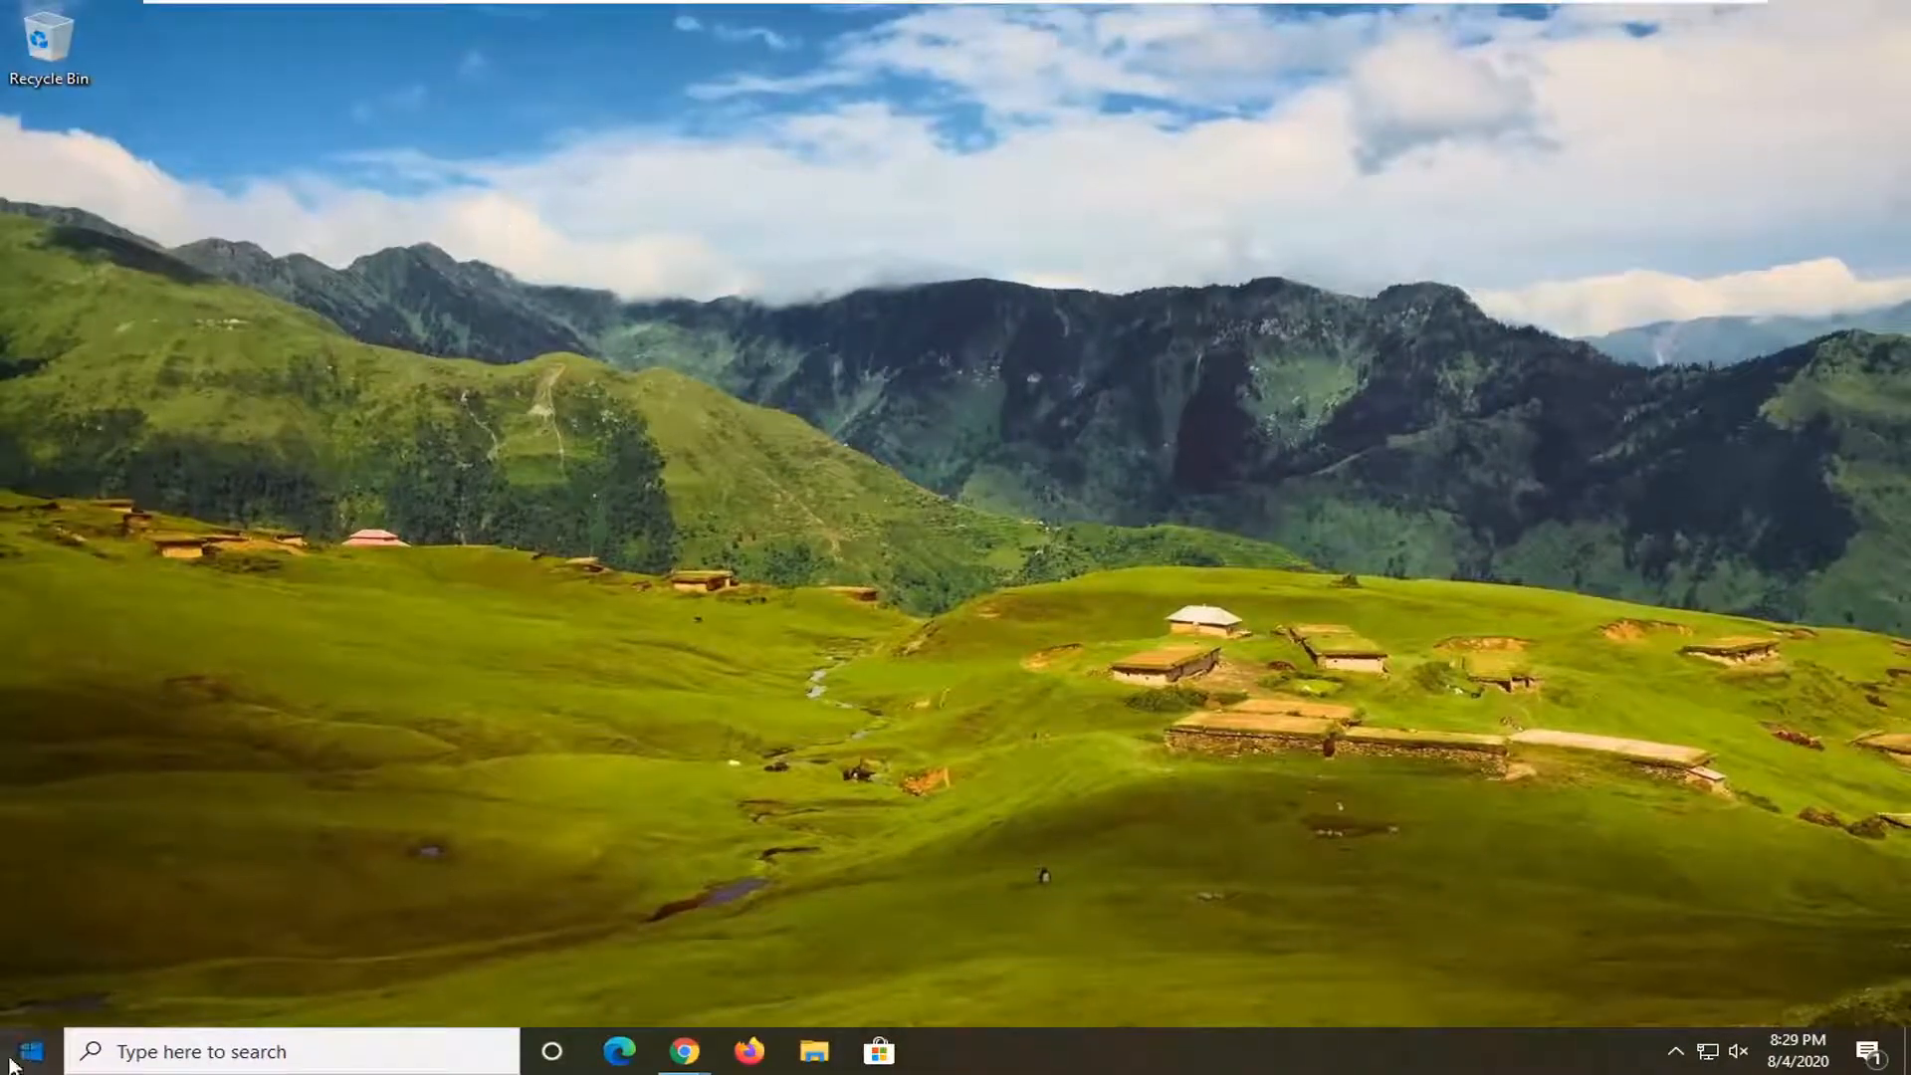
Search 'file explorer' in Start and launch File Explorer at This PC
{"action": "type", "text": "file explorer"}
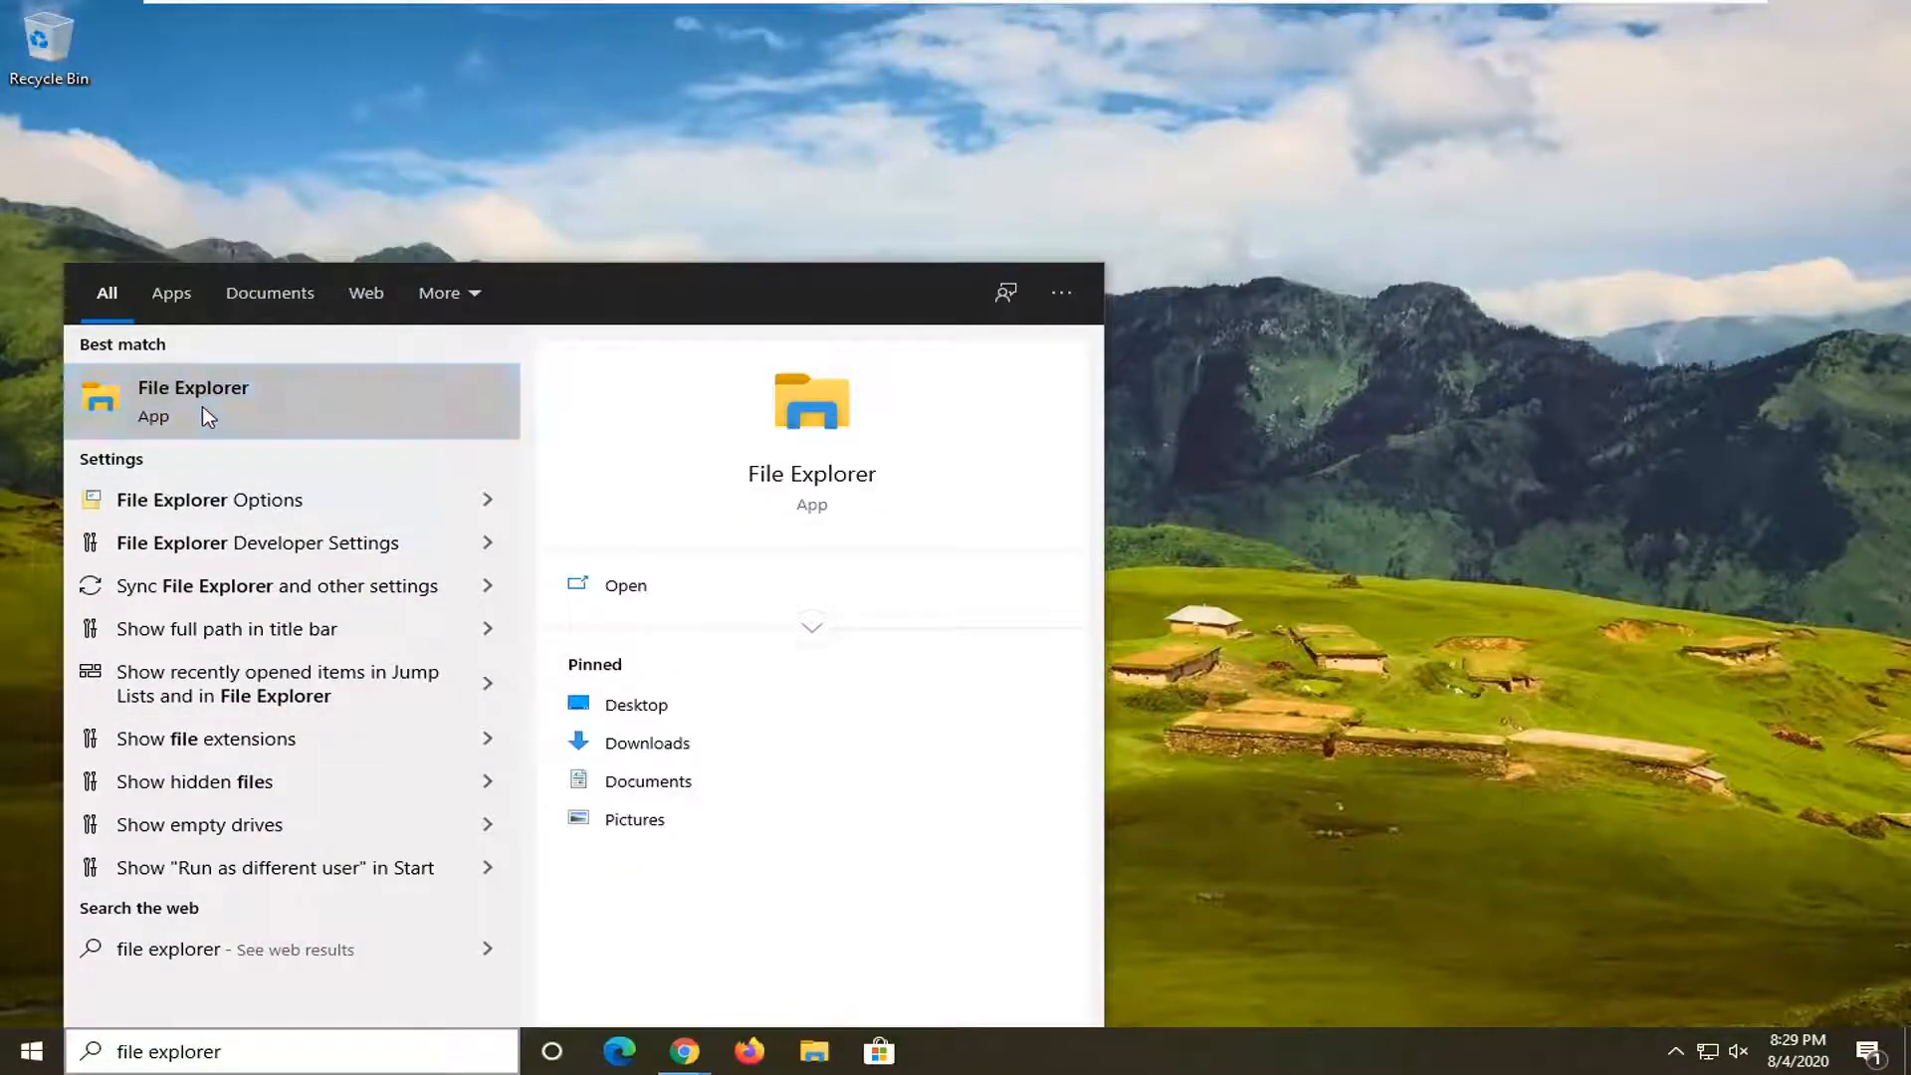
{"action": "left_click", "coordinate": [192, 401]}
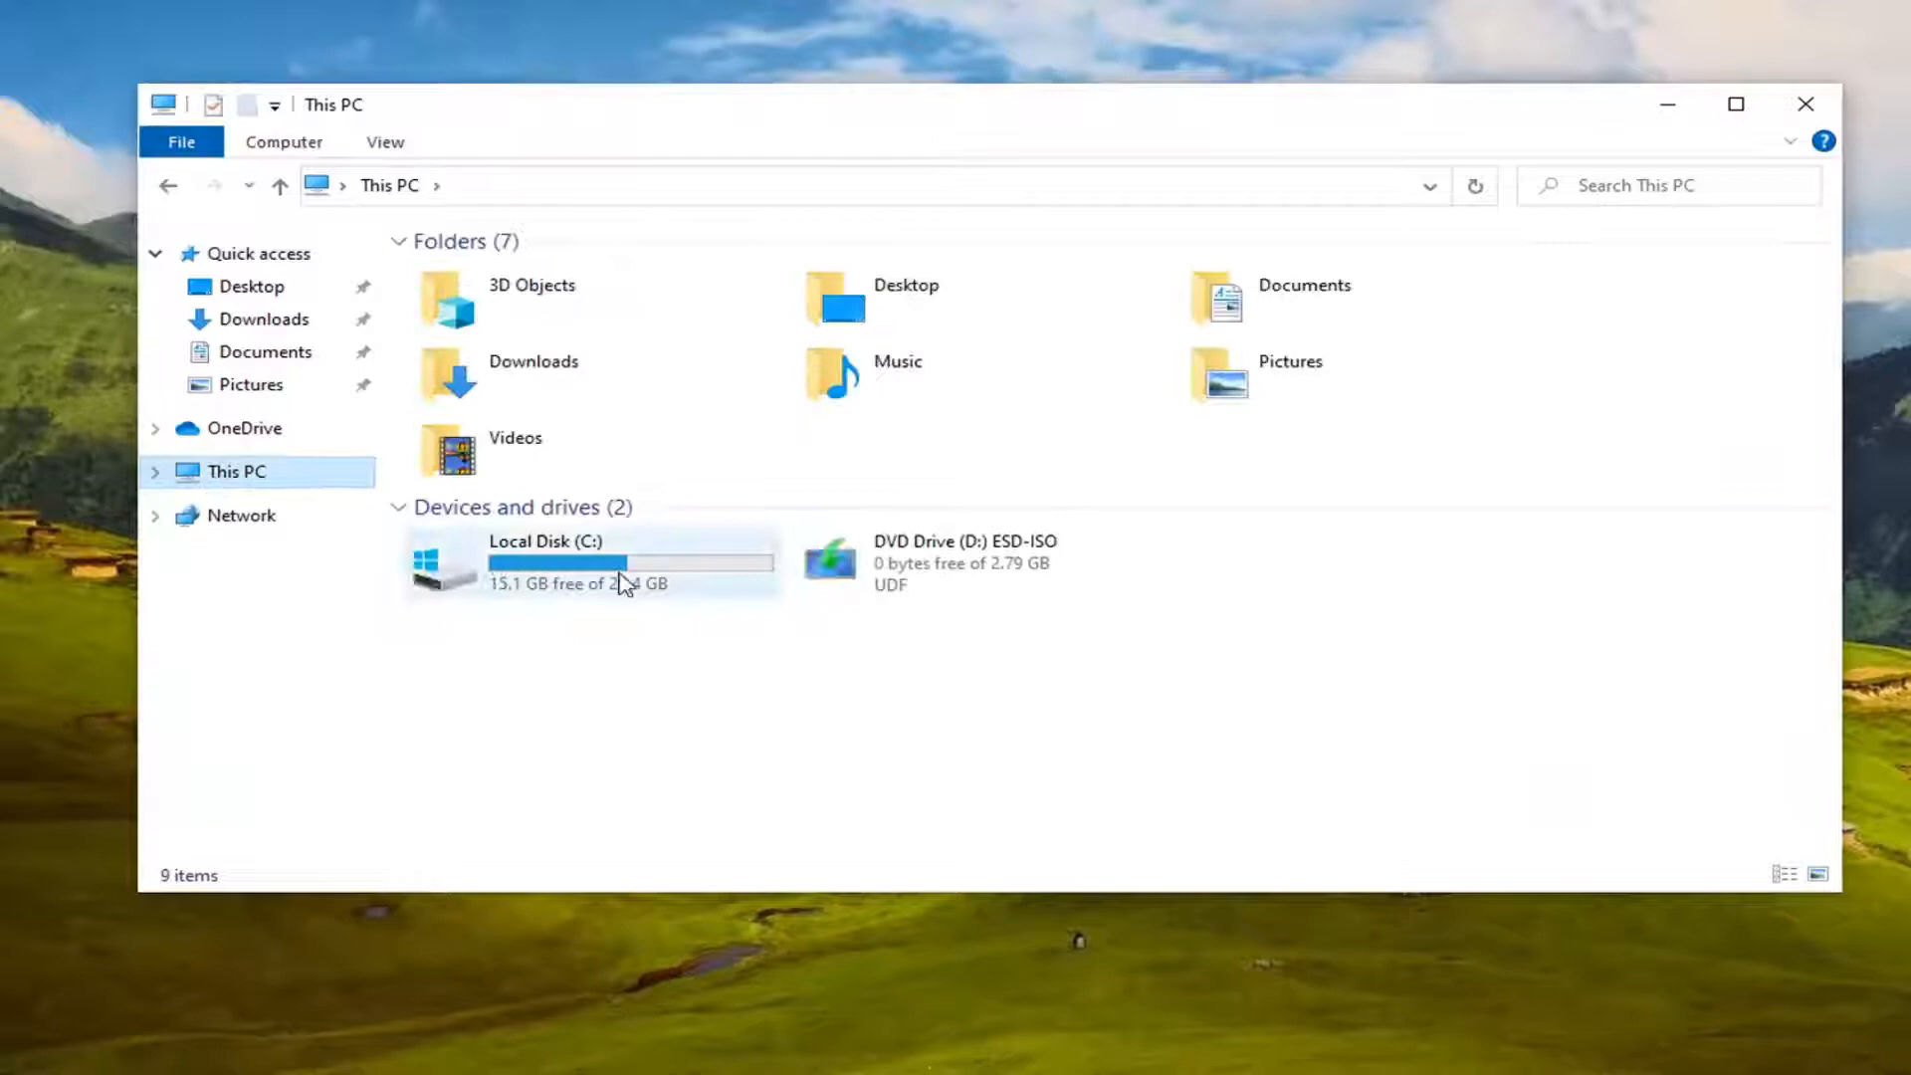
{"action": "mouse_move", "coordinate": [560, 573]}
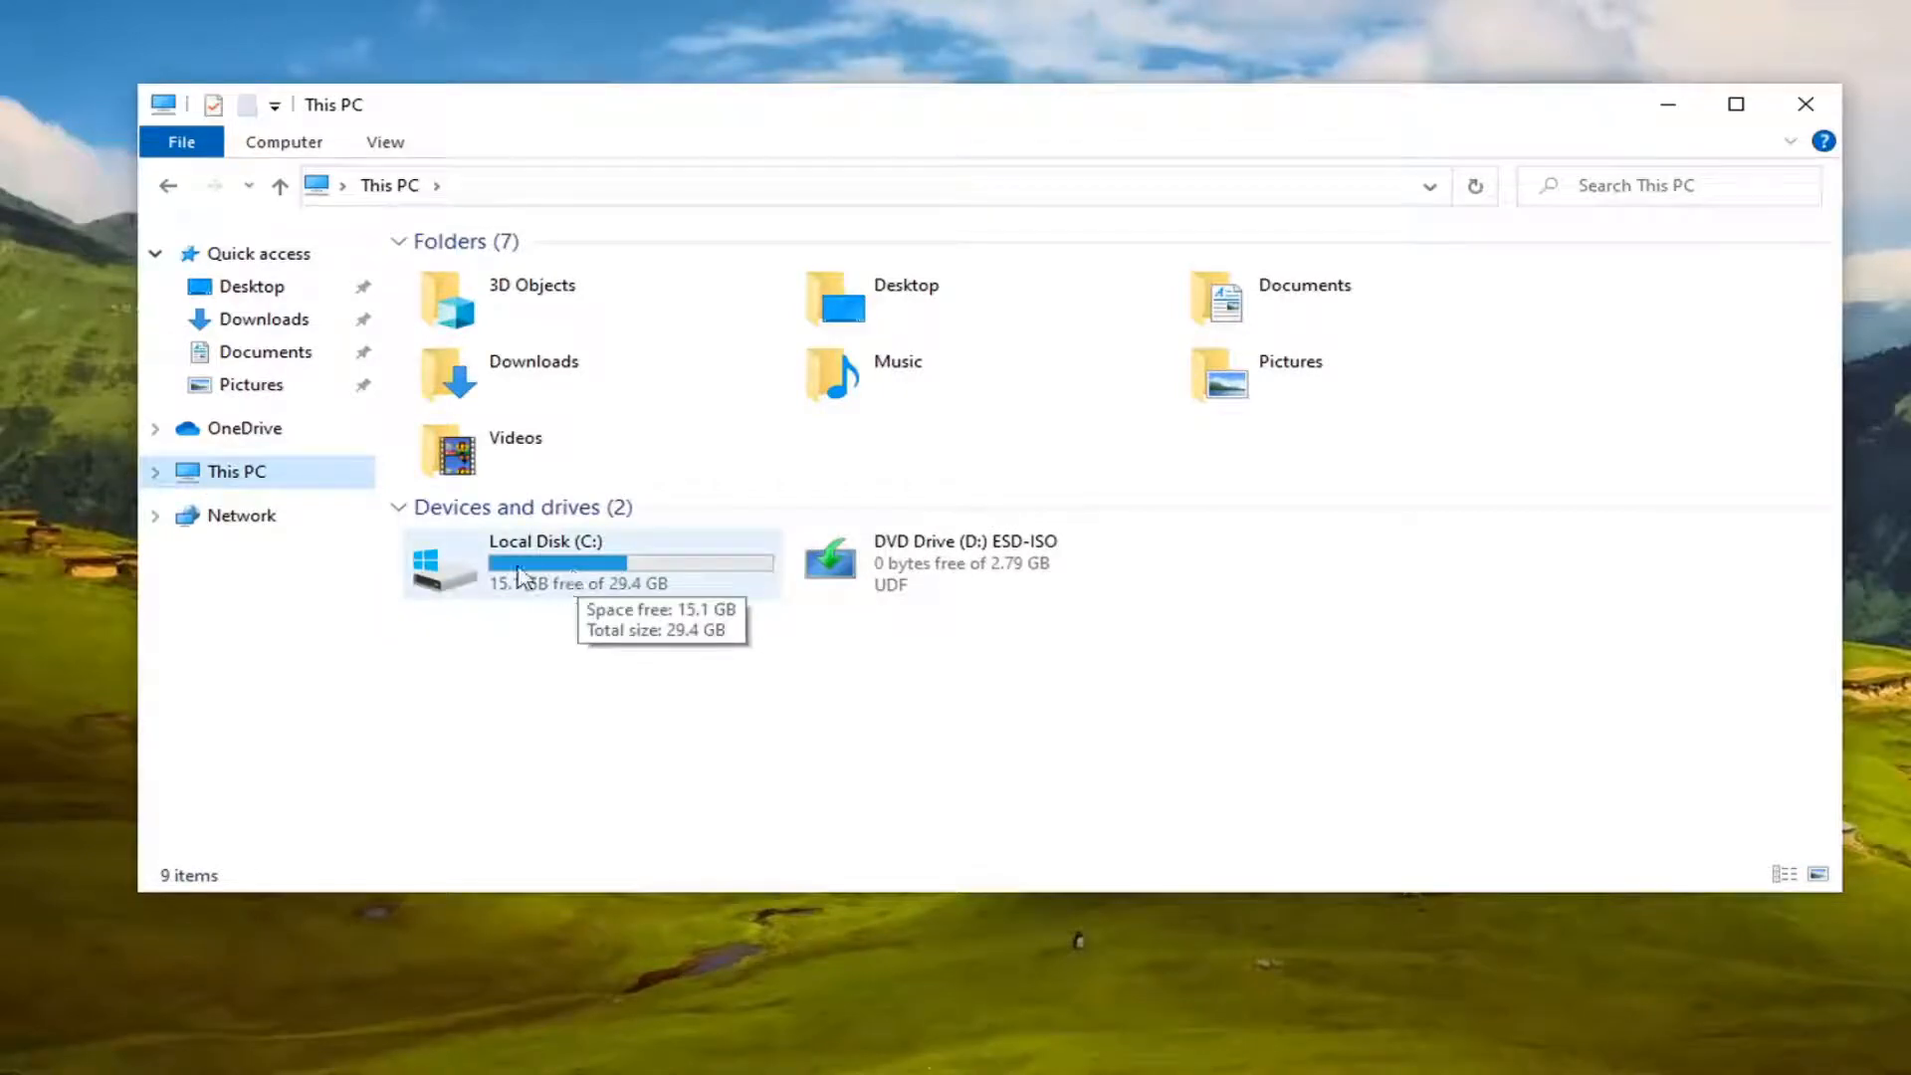
Navigate from Local Disk (C:) through Windows into System32
{"action": "double_click", "coordinate": [546, 563]}
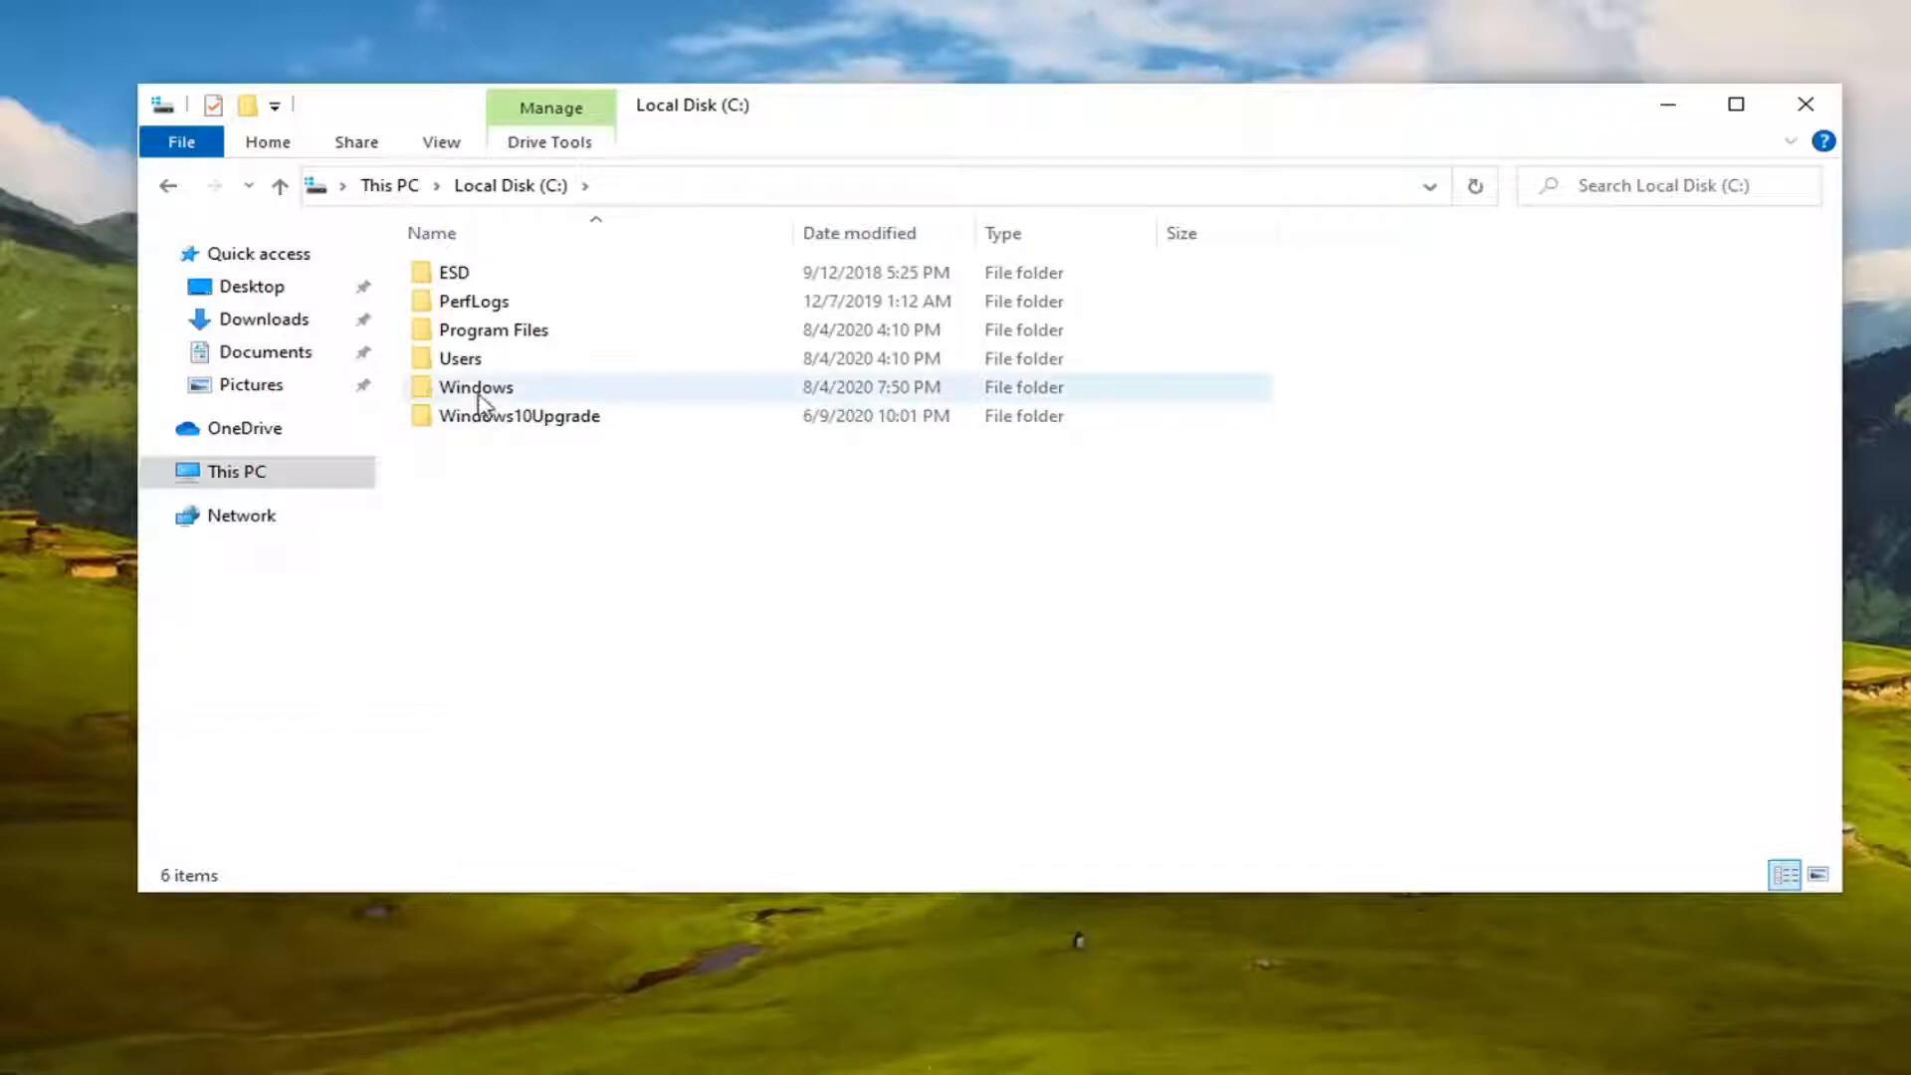
{"action": "double_click", "coordinate": [476, 386]}
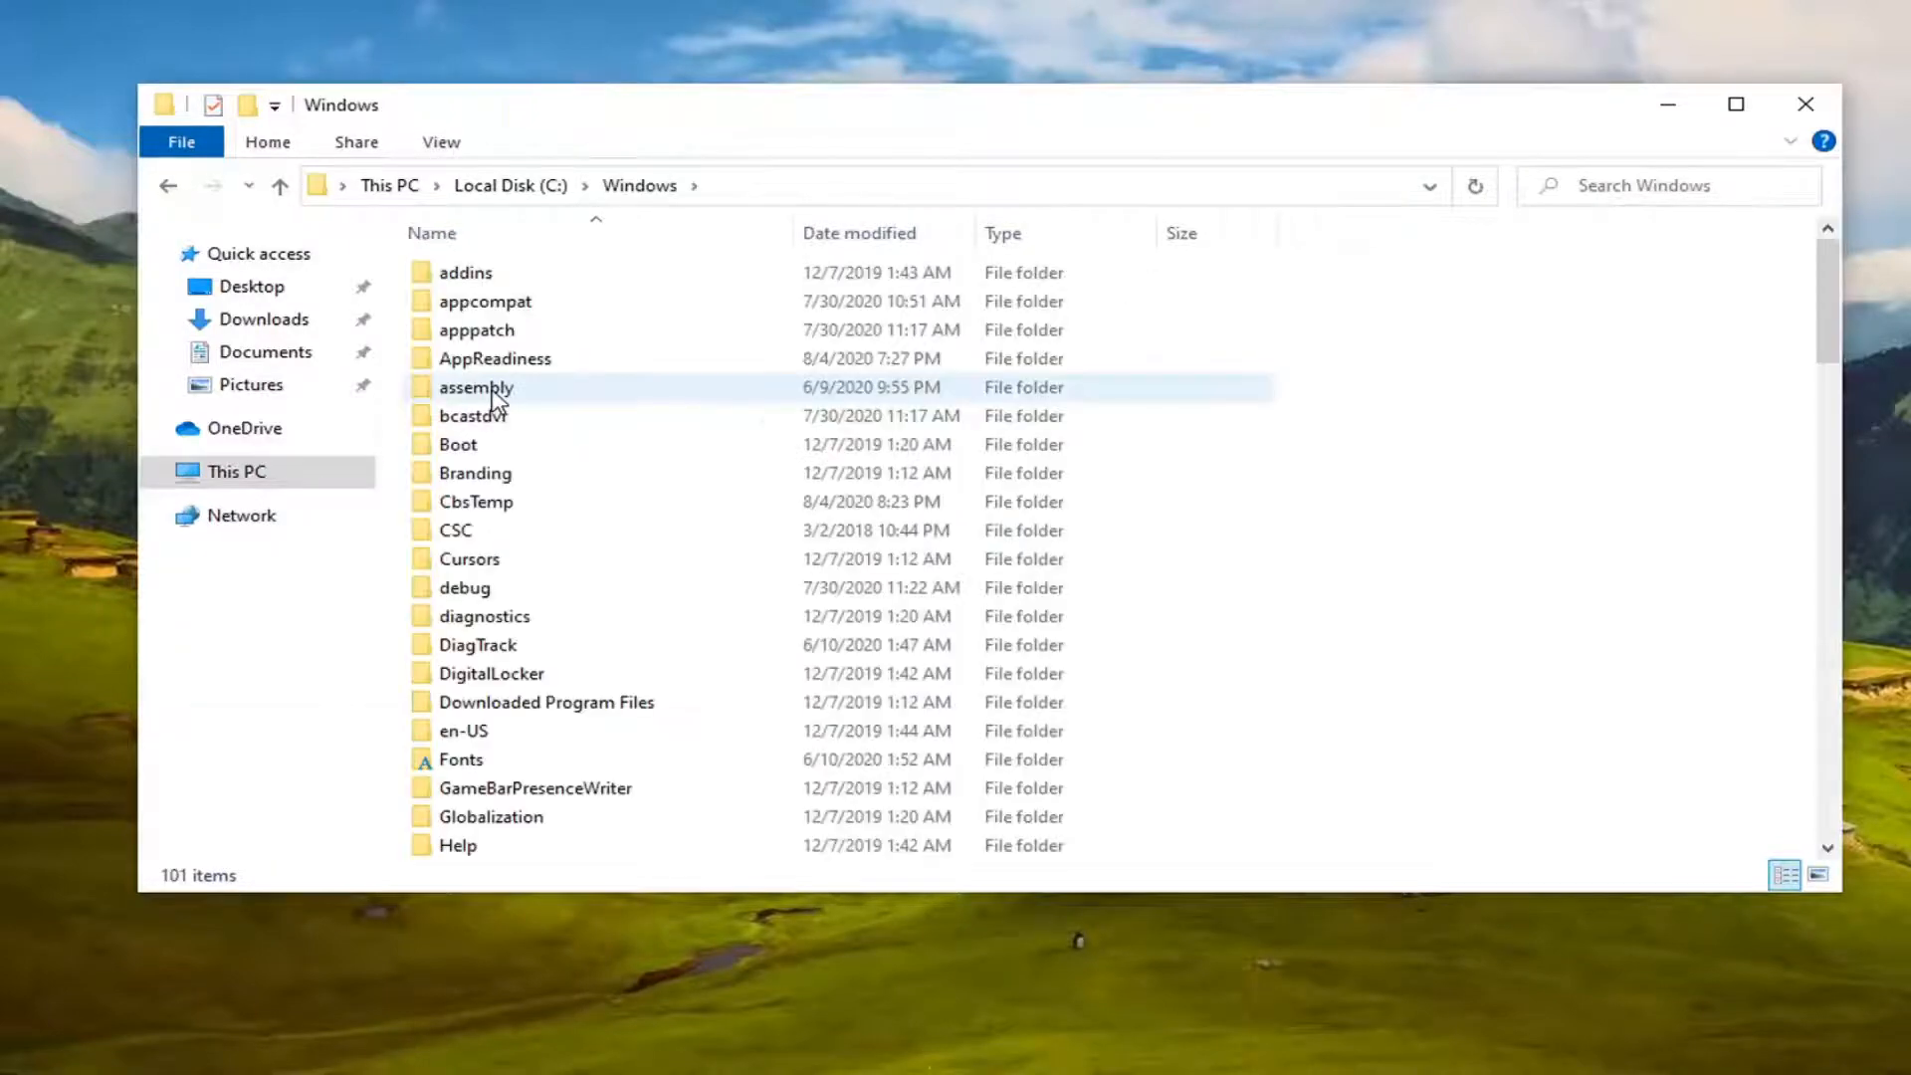
{"action": "scroll", "scroll_direction": "down", "scroll_amount": 3}
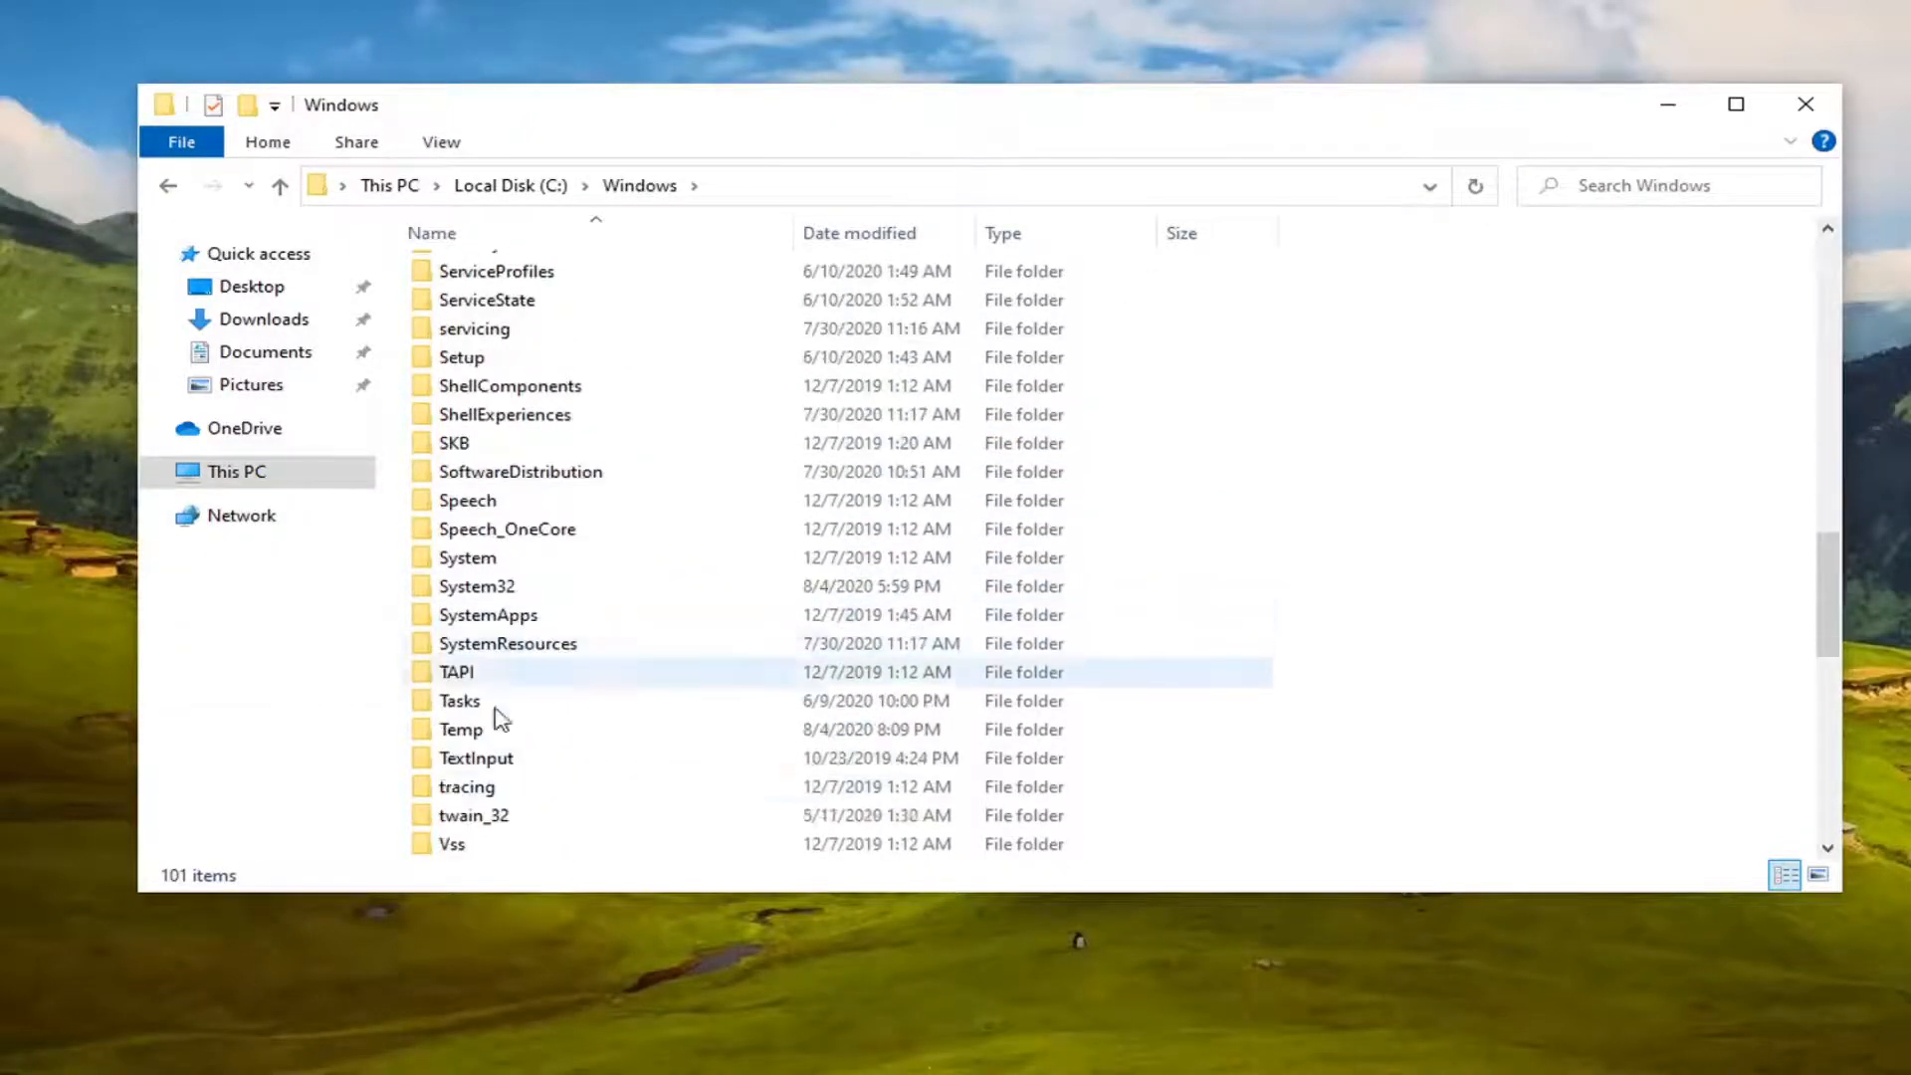
{"action": "double_click", "coordinate": [477, 586]}
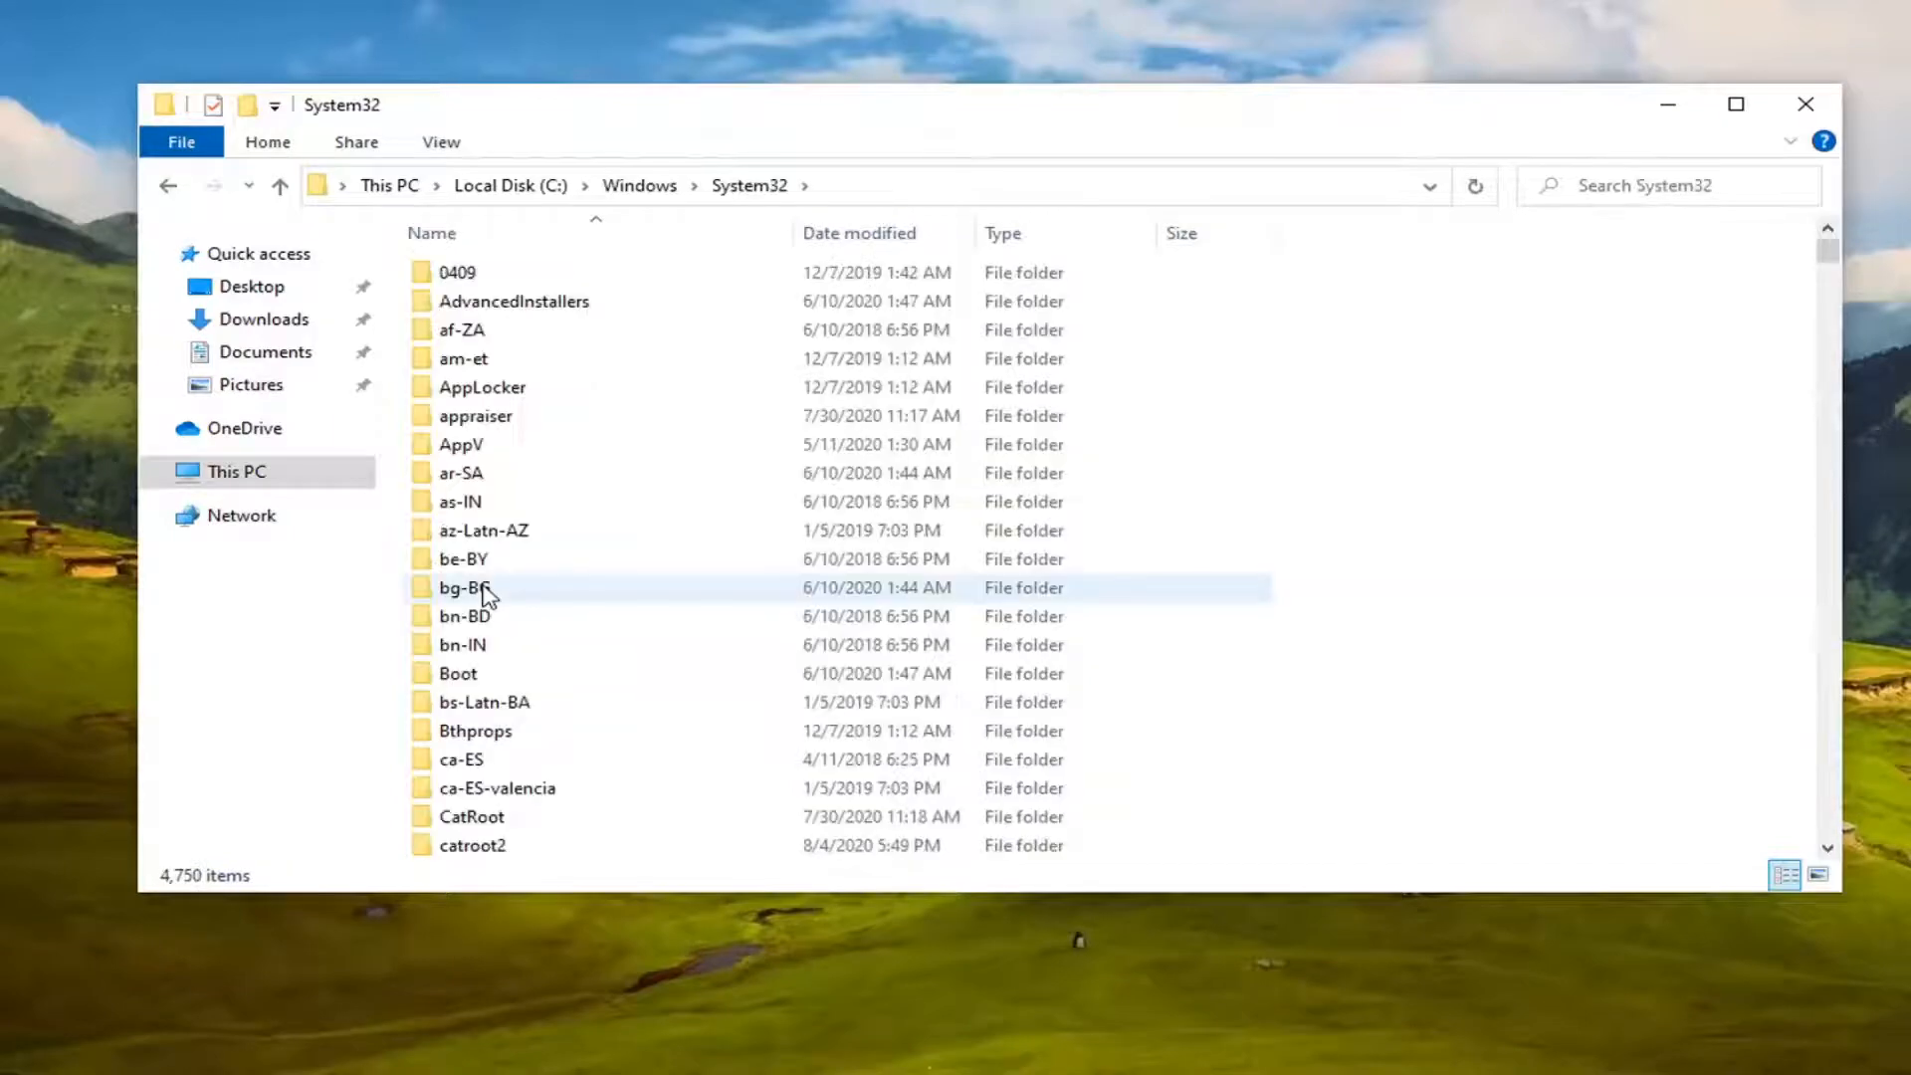
Scroll down System32 and enter the spool folder
{"action": "scroll", "scroll_direction": "down", "scroll_amount": 3}
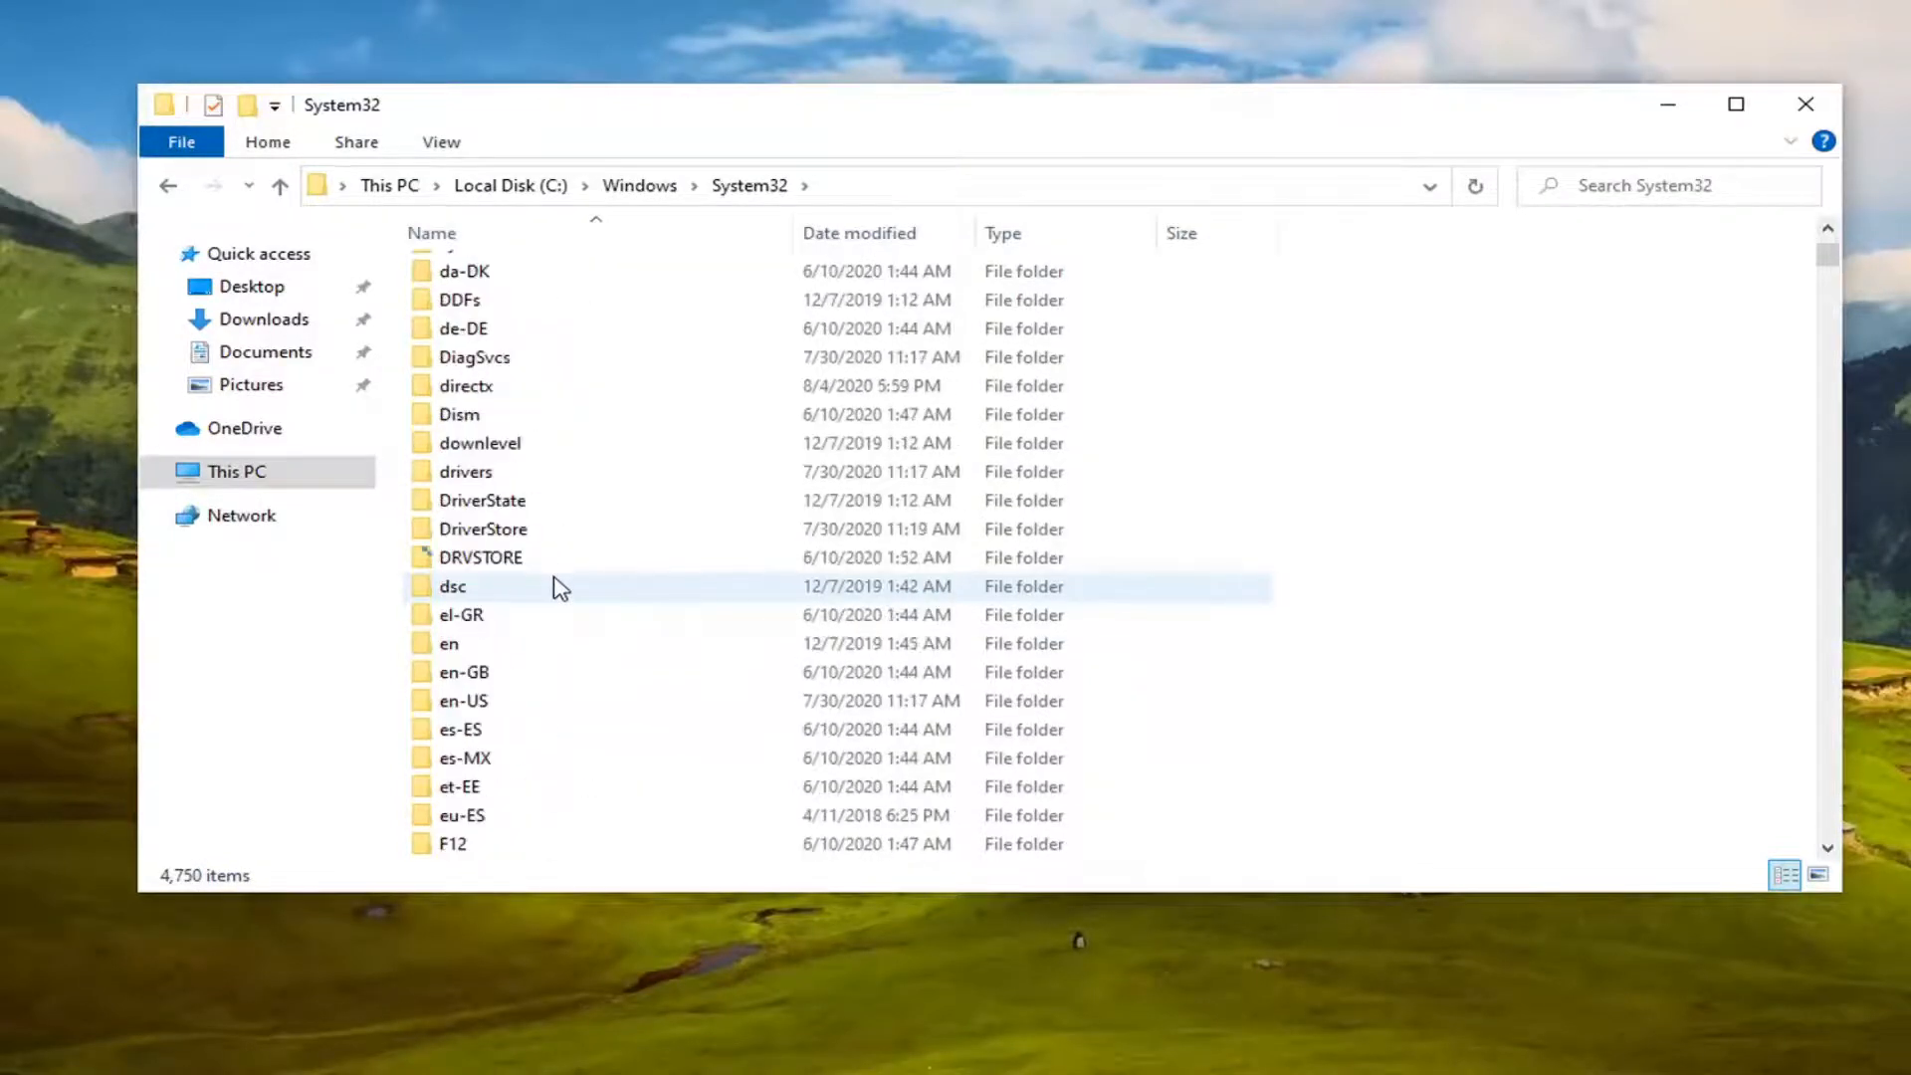
{"action": "scroll", "scroll_direction": "down", "scroll_amount": 3}
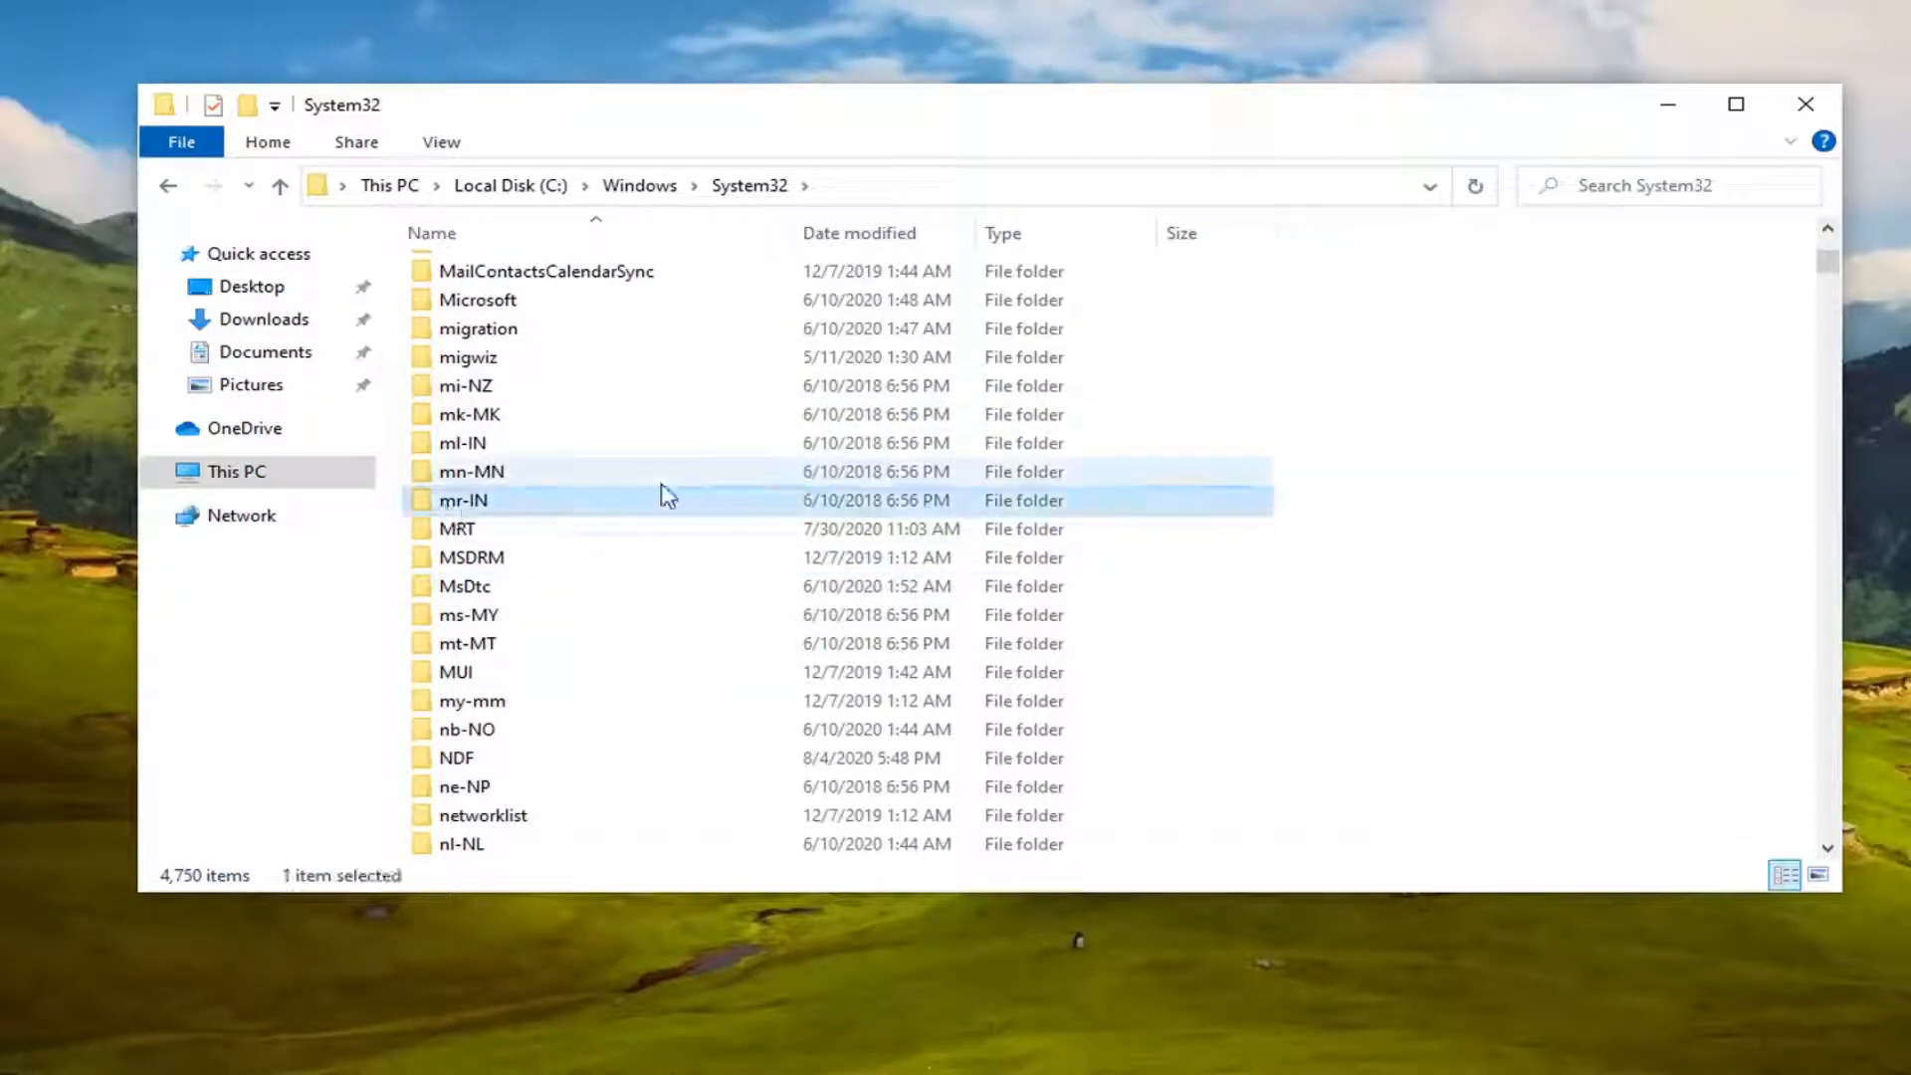
{"action": "scroll", "scroll_direction": "down", "scroll_amount": 3}
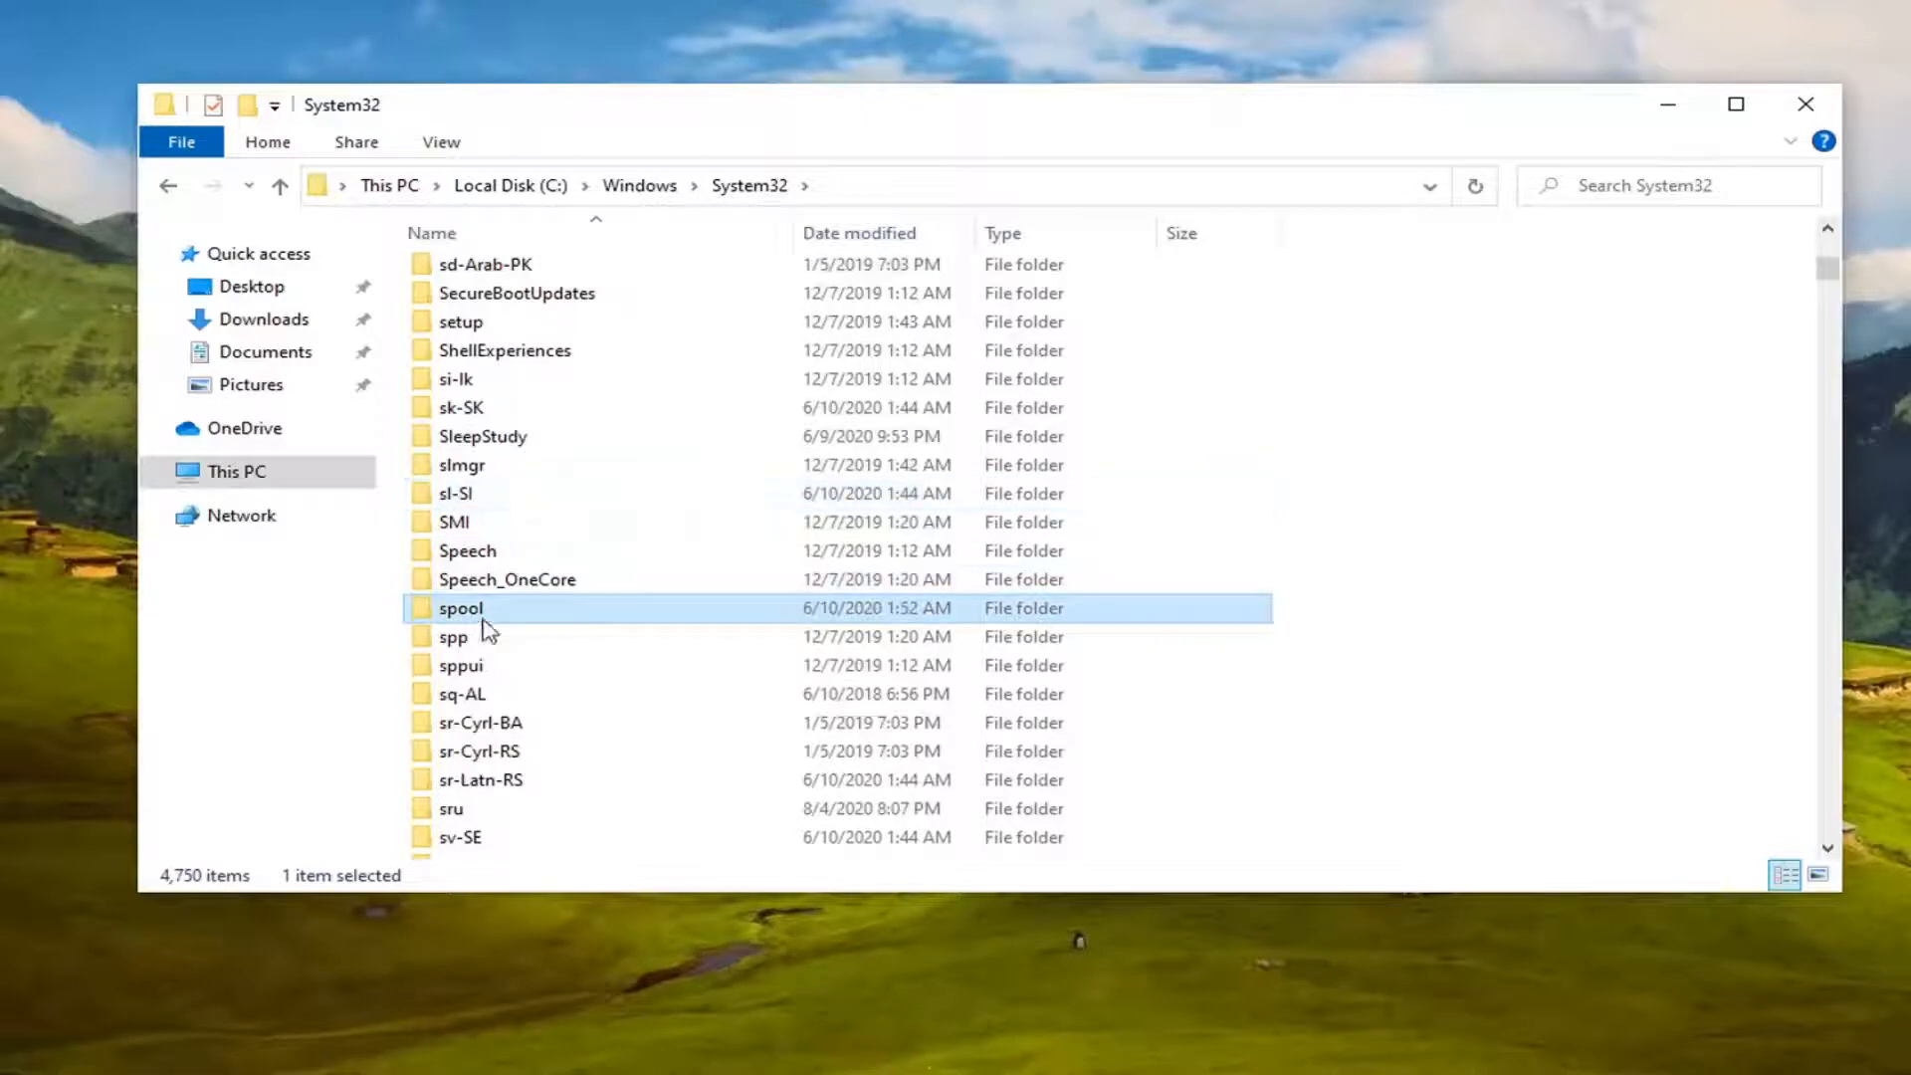
{"action": "mouse_move", "coordinate": [475, 613]}
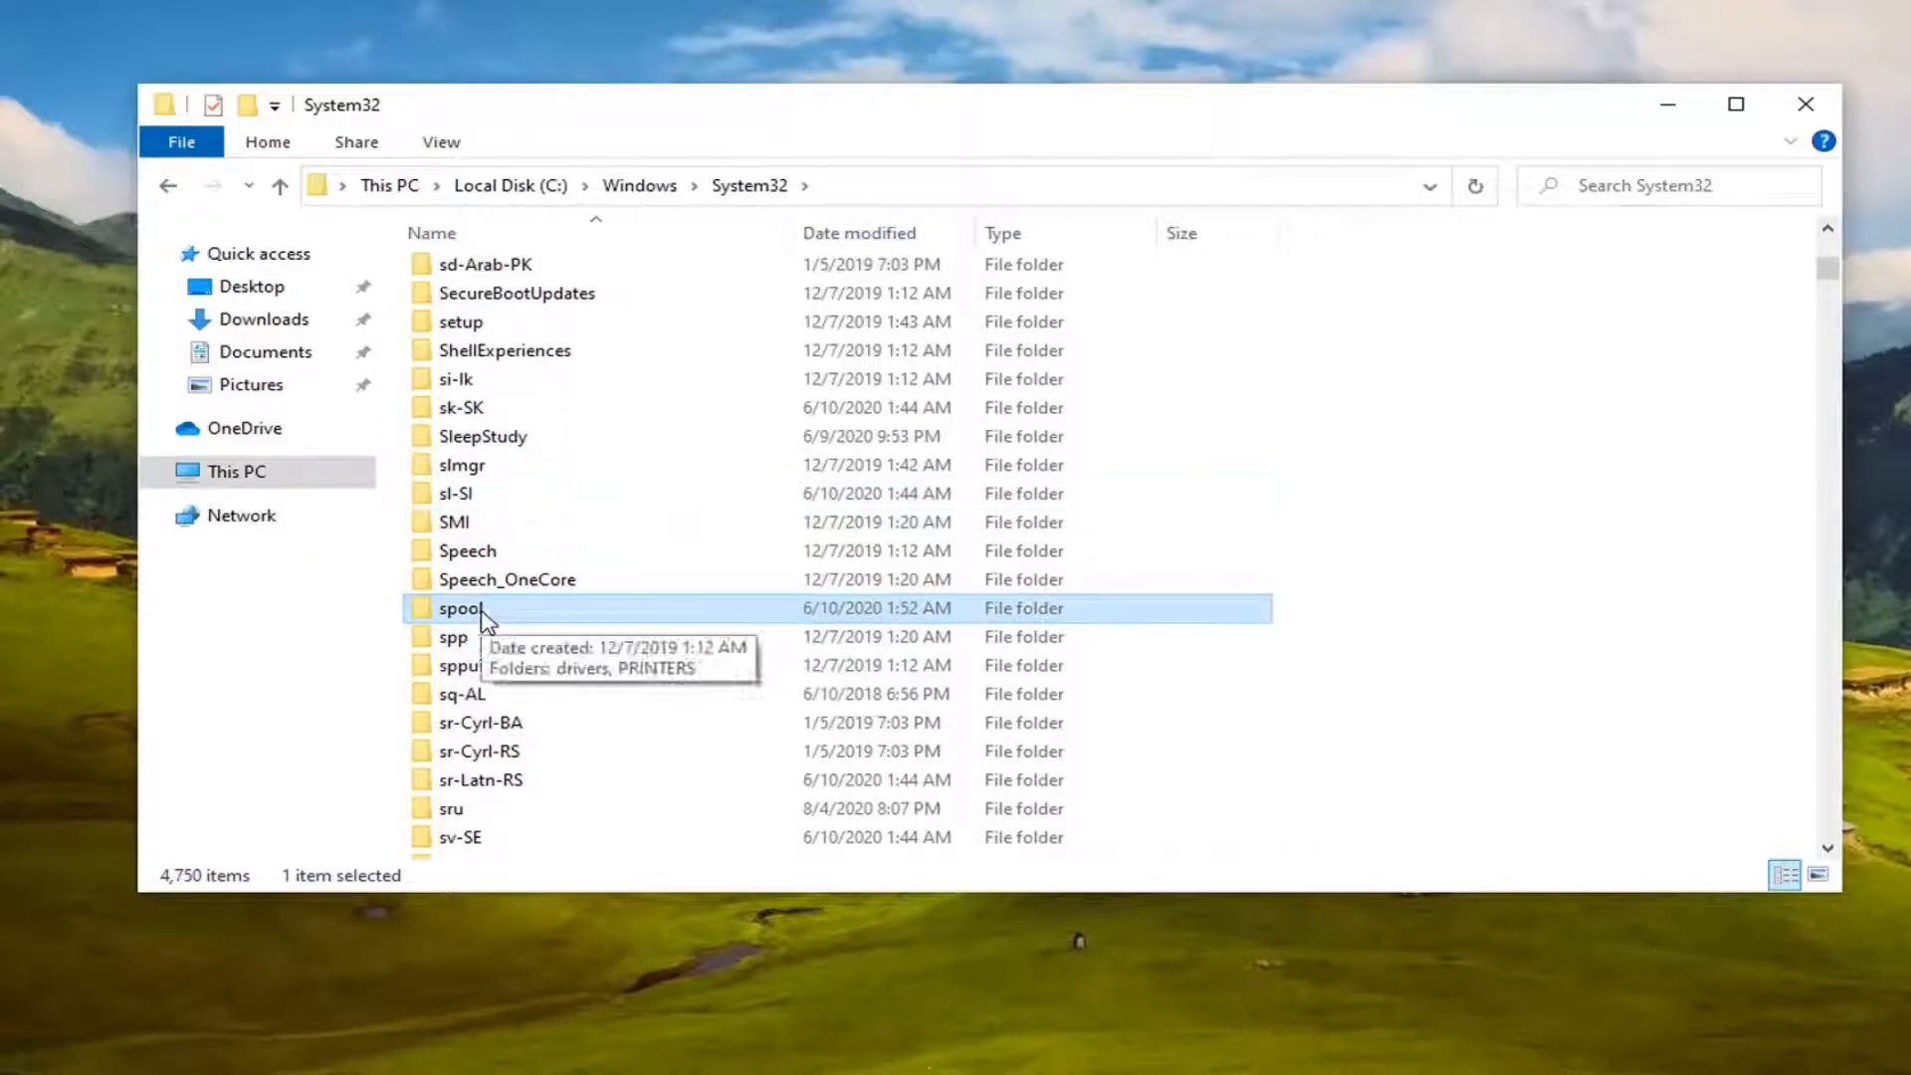
{"action": "double_click", "coordinate": [462, 607]}
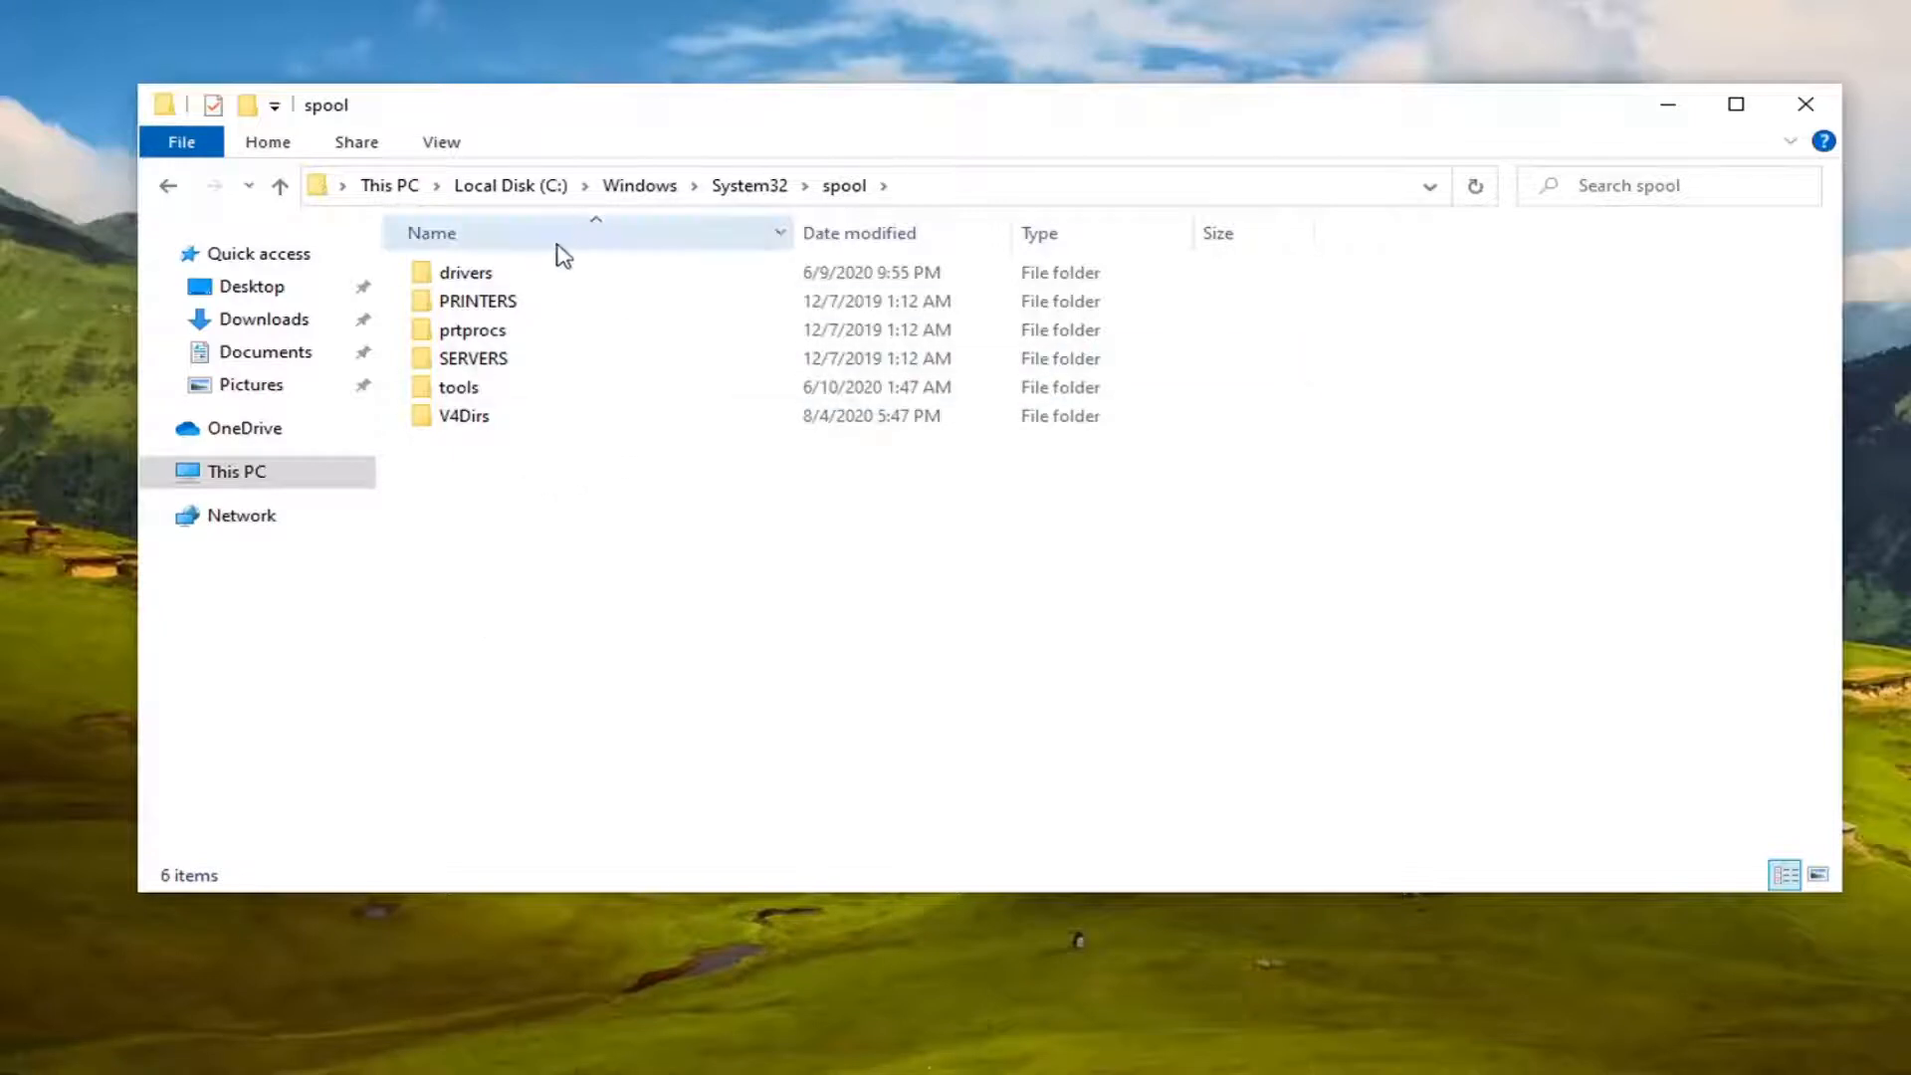
Open PRINTERS with permission granted, confirm it is empty, and close File Explorer
{"action": "double_click", "coordinate": [476, 300]}
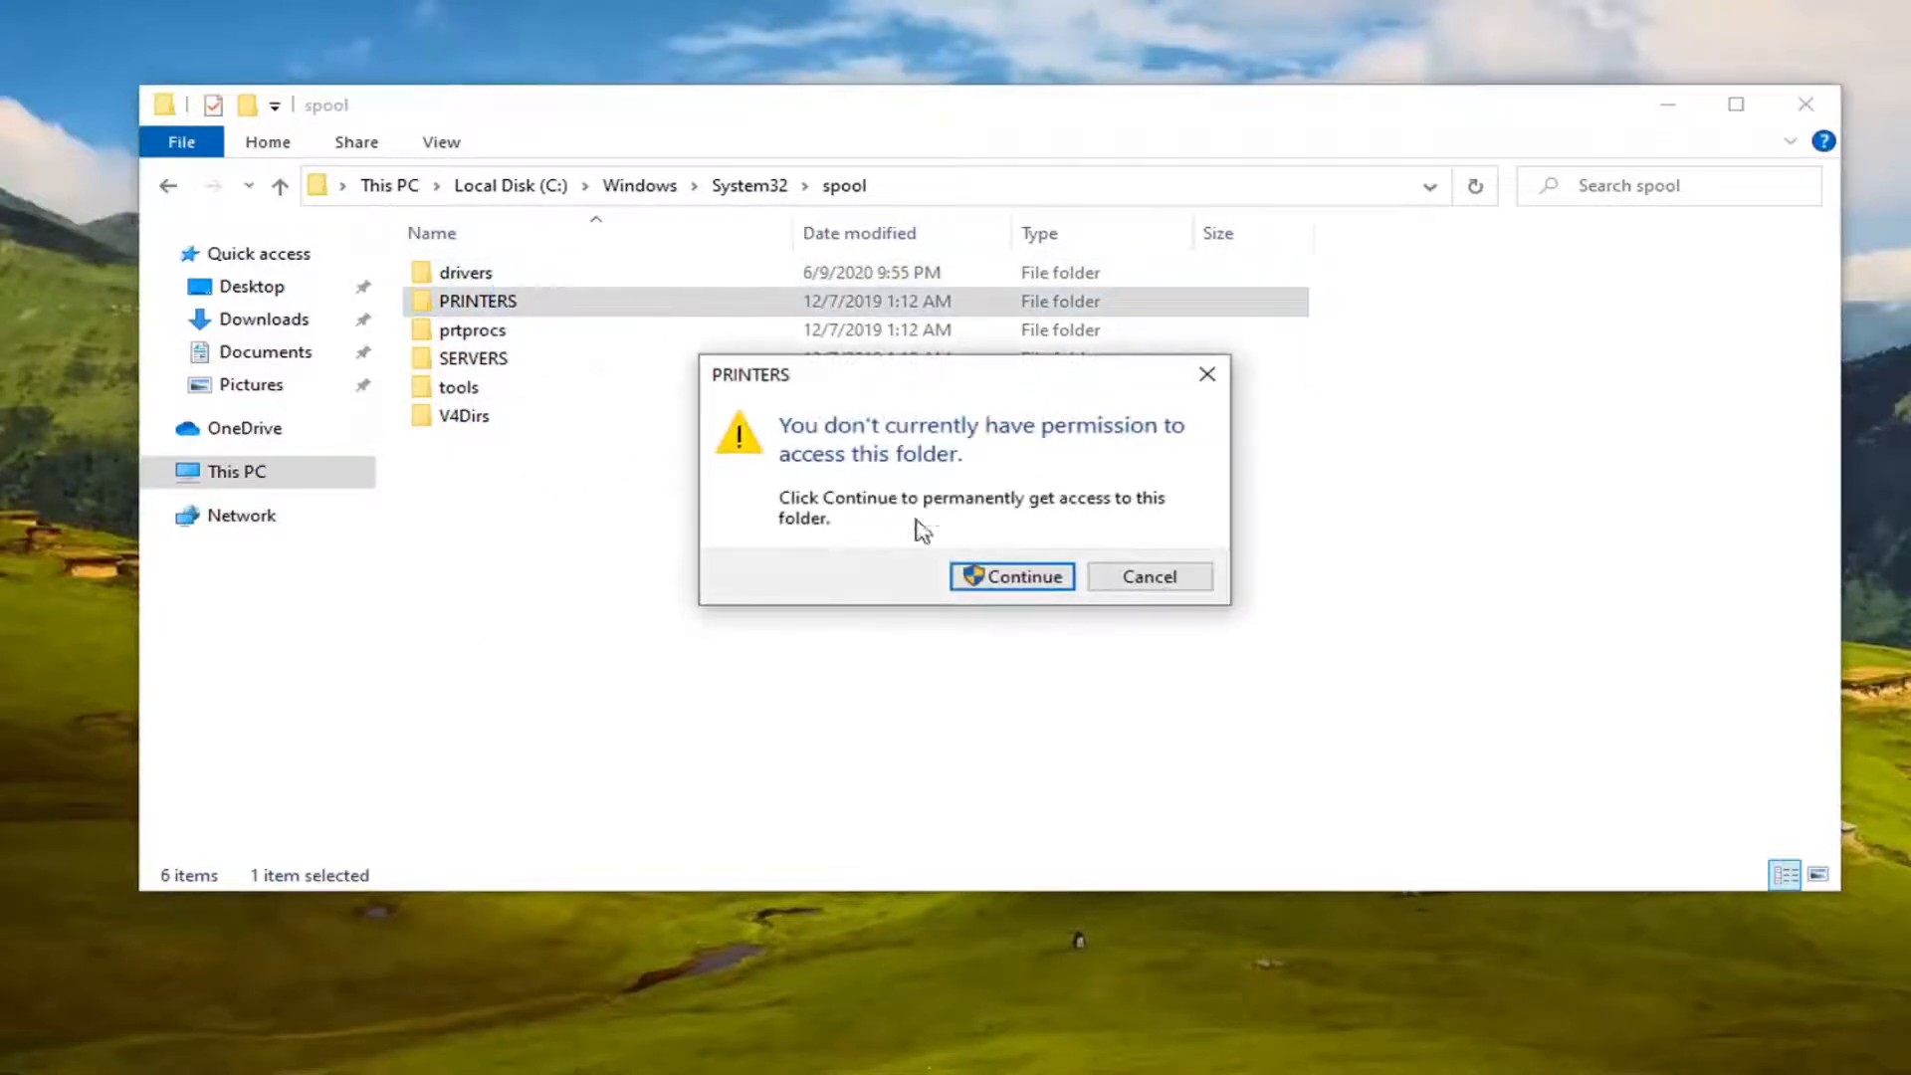
{"action": "left_click", "coordinate": [1011, 576]}
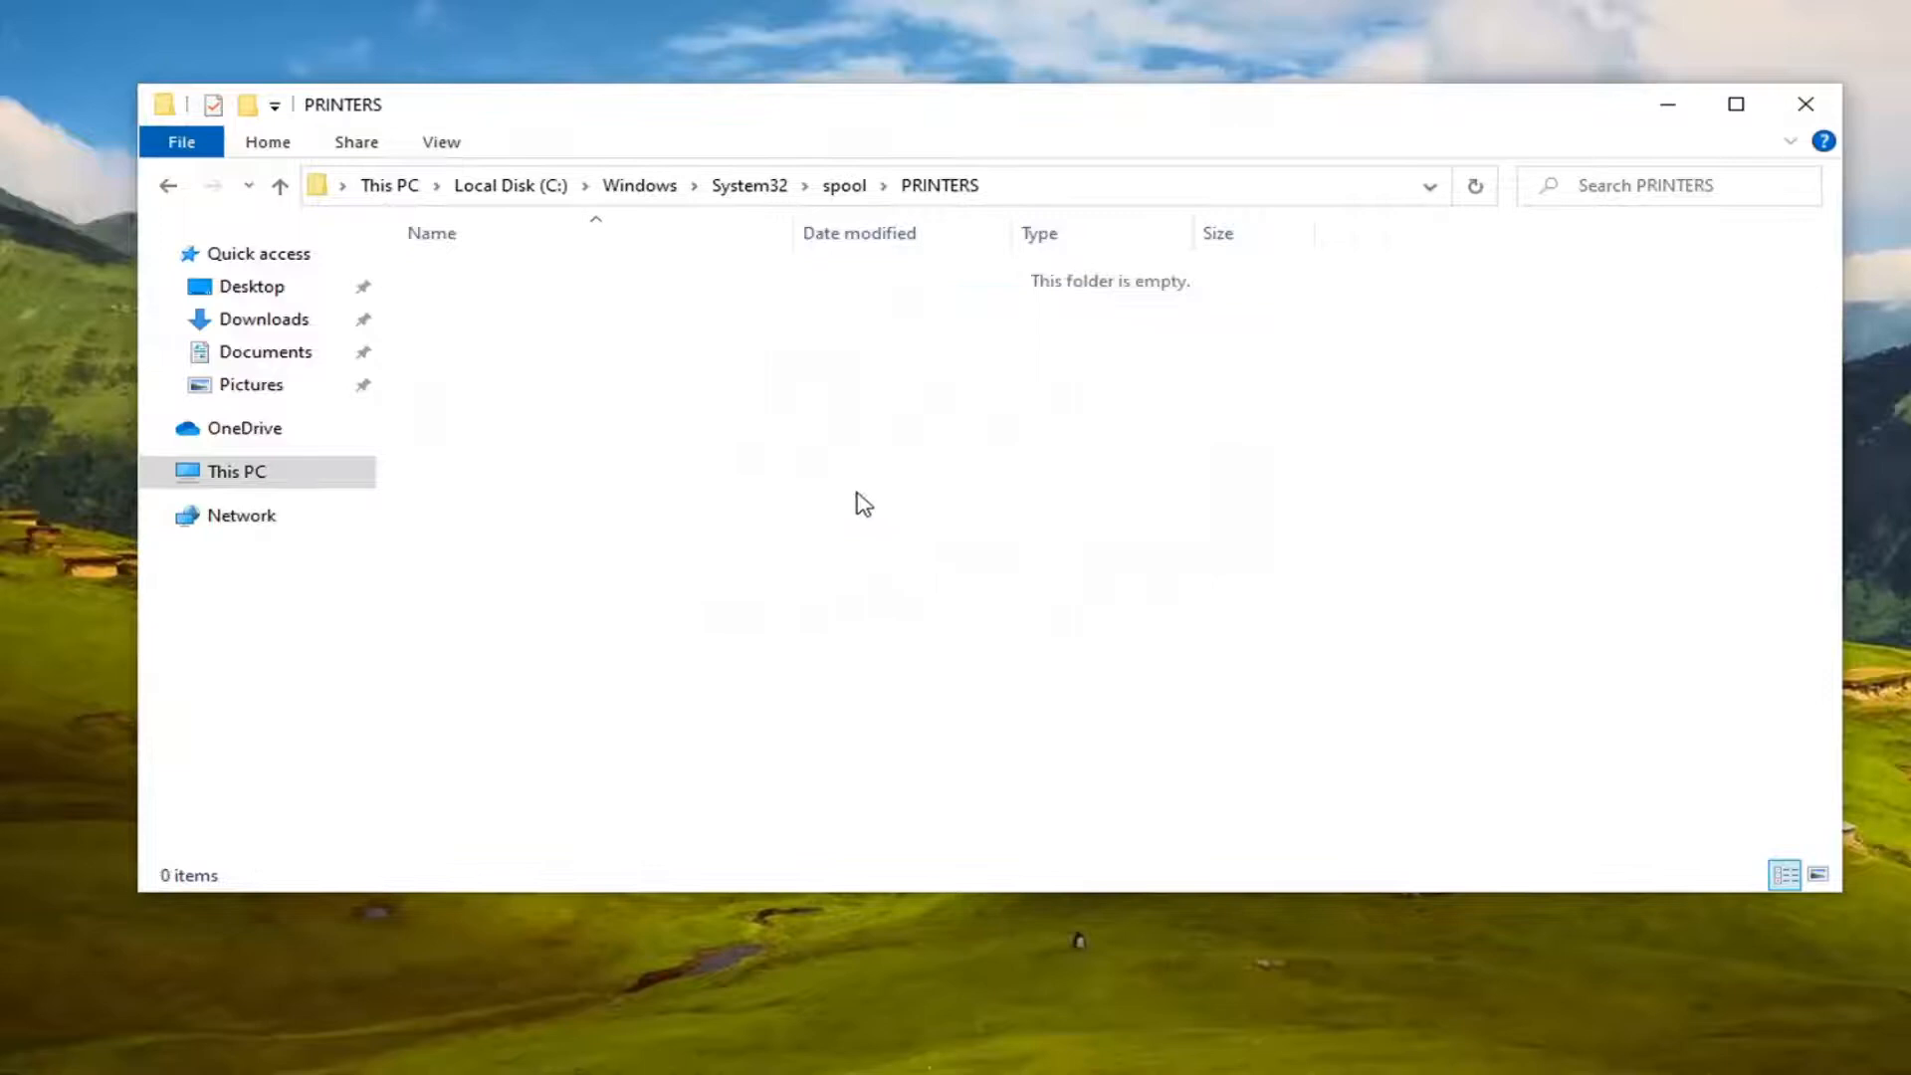
{"action": "mouse_move", "coordinate": [816, 476]}
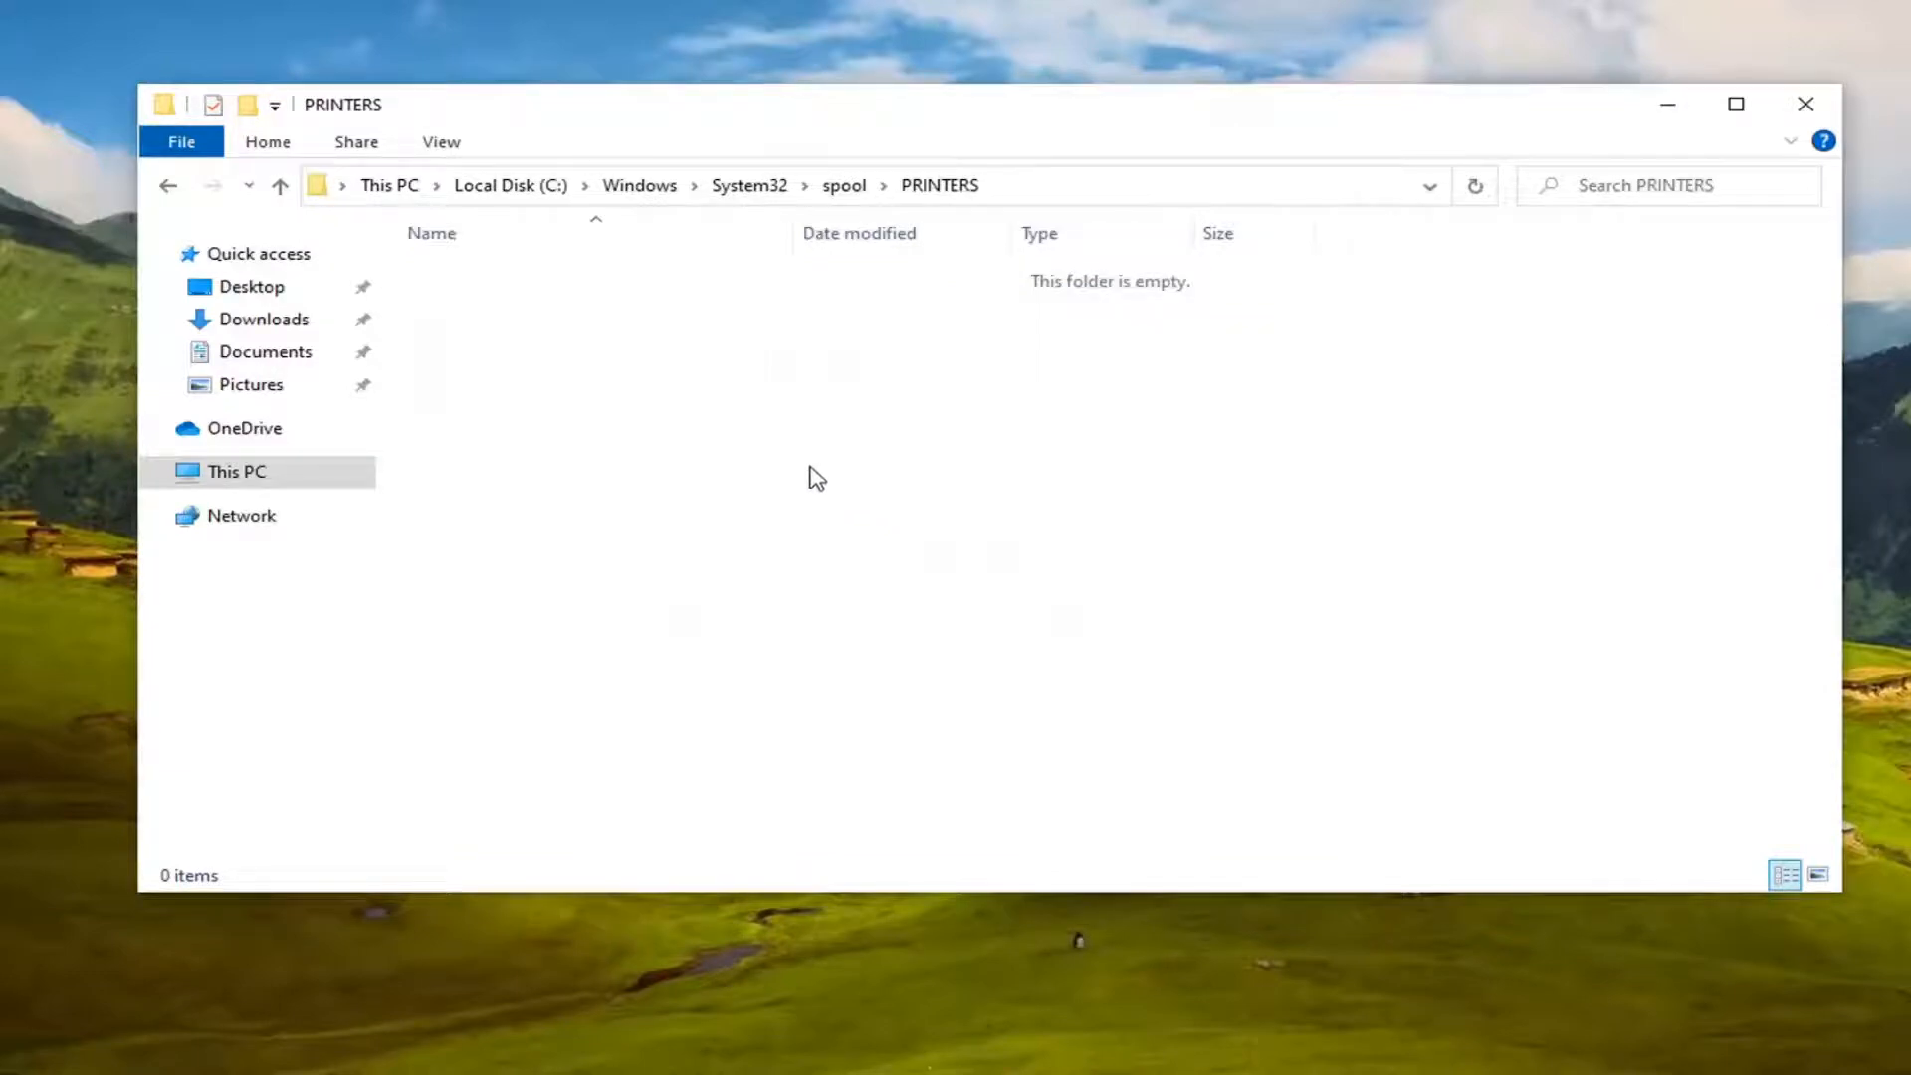
{"action": "mouse_move", "coordinate": [804, 504]}
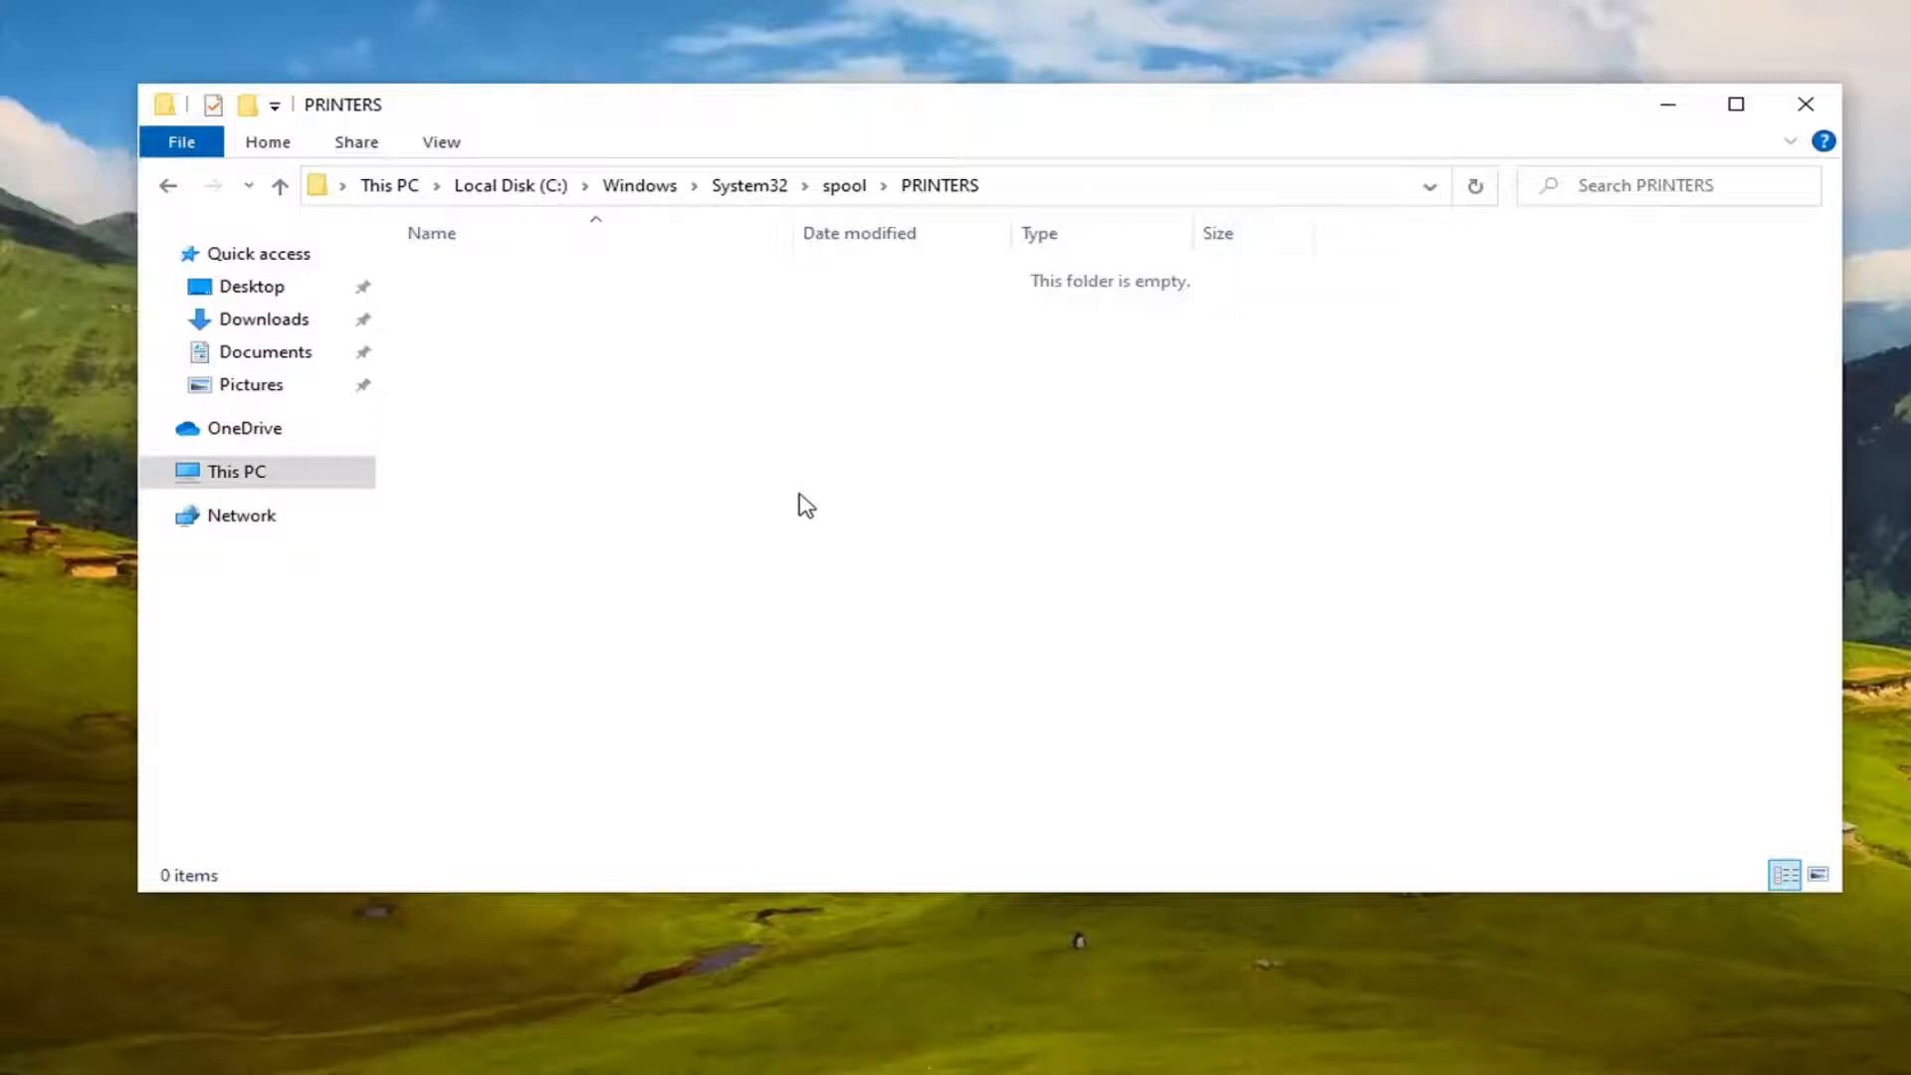
{"action": "mouse_move", "coordinate": [807, 500]}
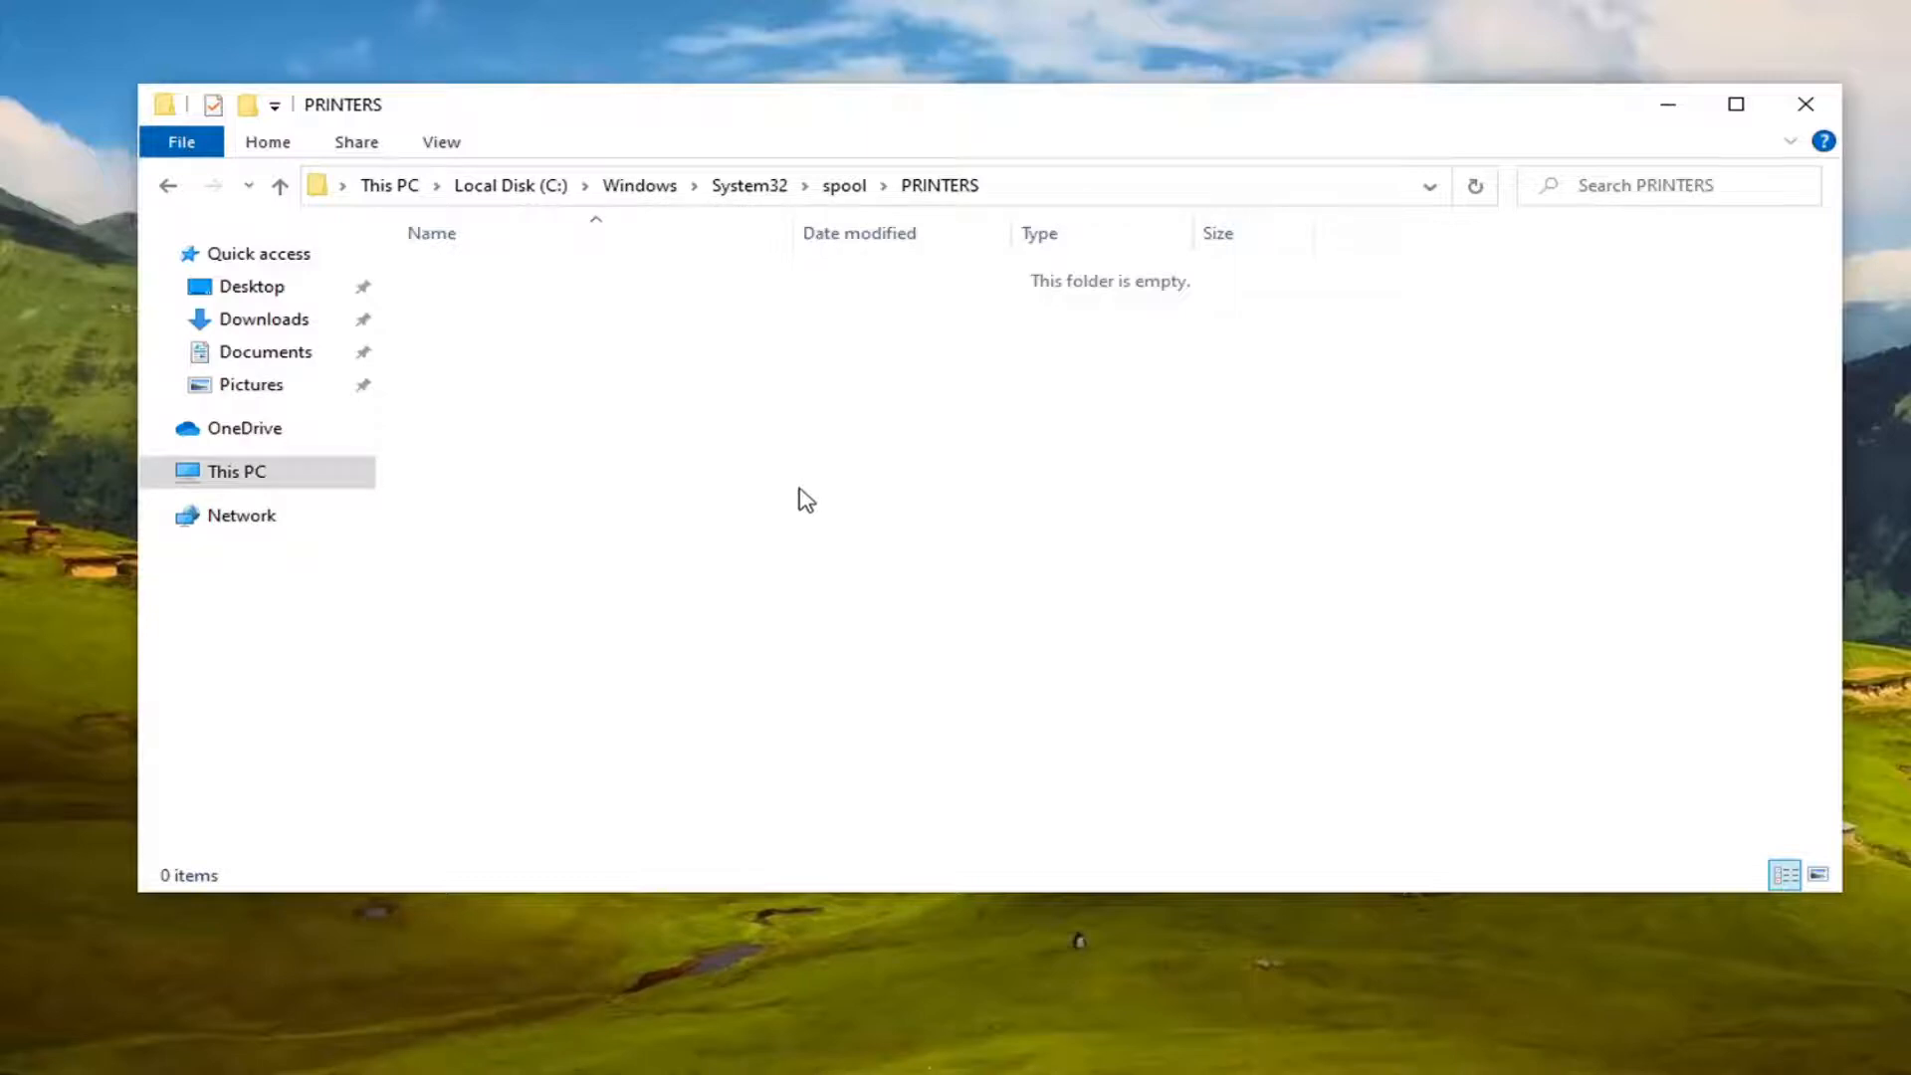
{"action": "mouse_move", "coordinate": [796, 495]}
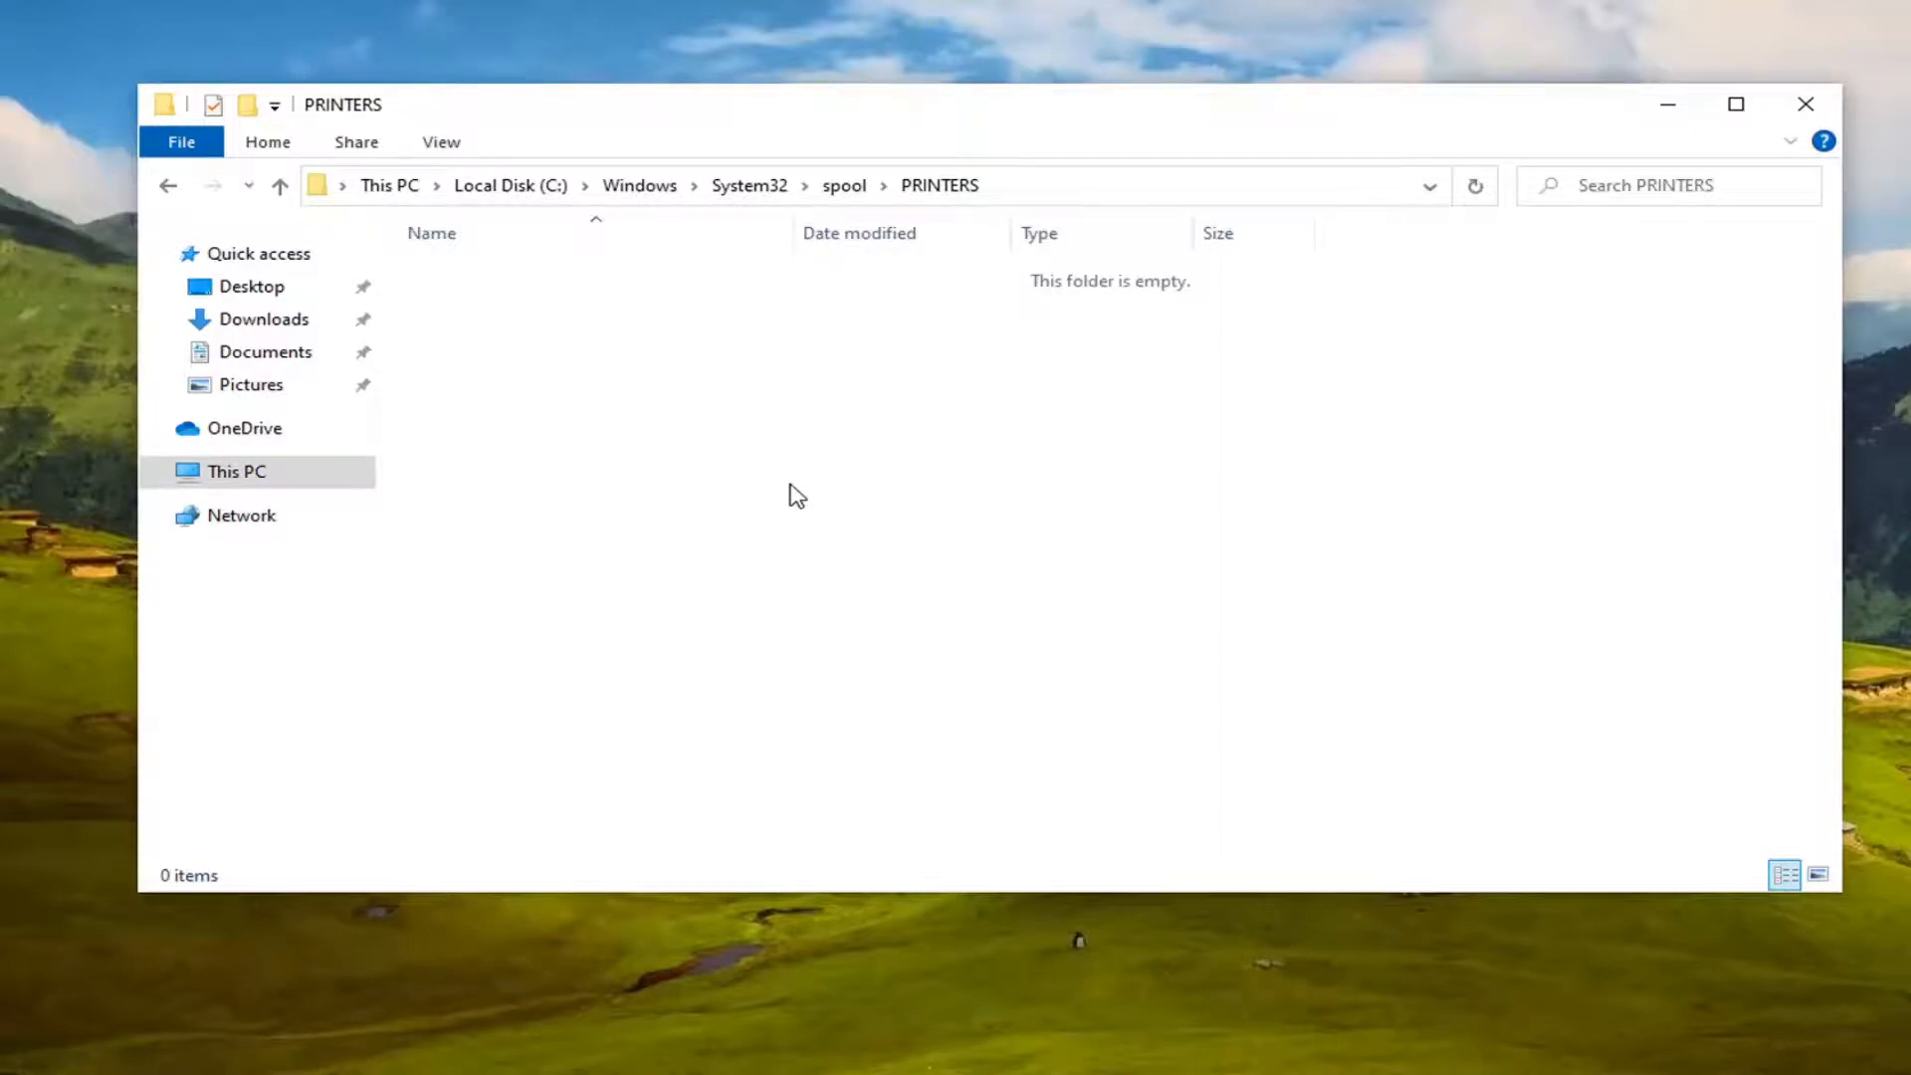
{"action": "mouse_move", "coordinate": [788, 493]}
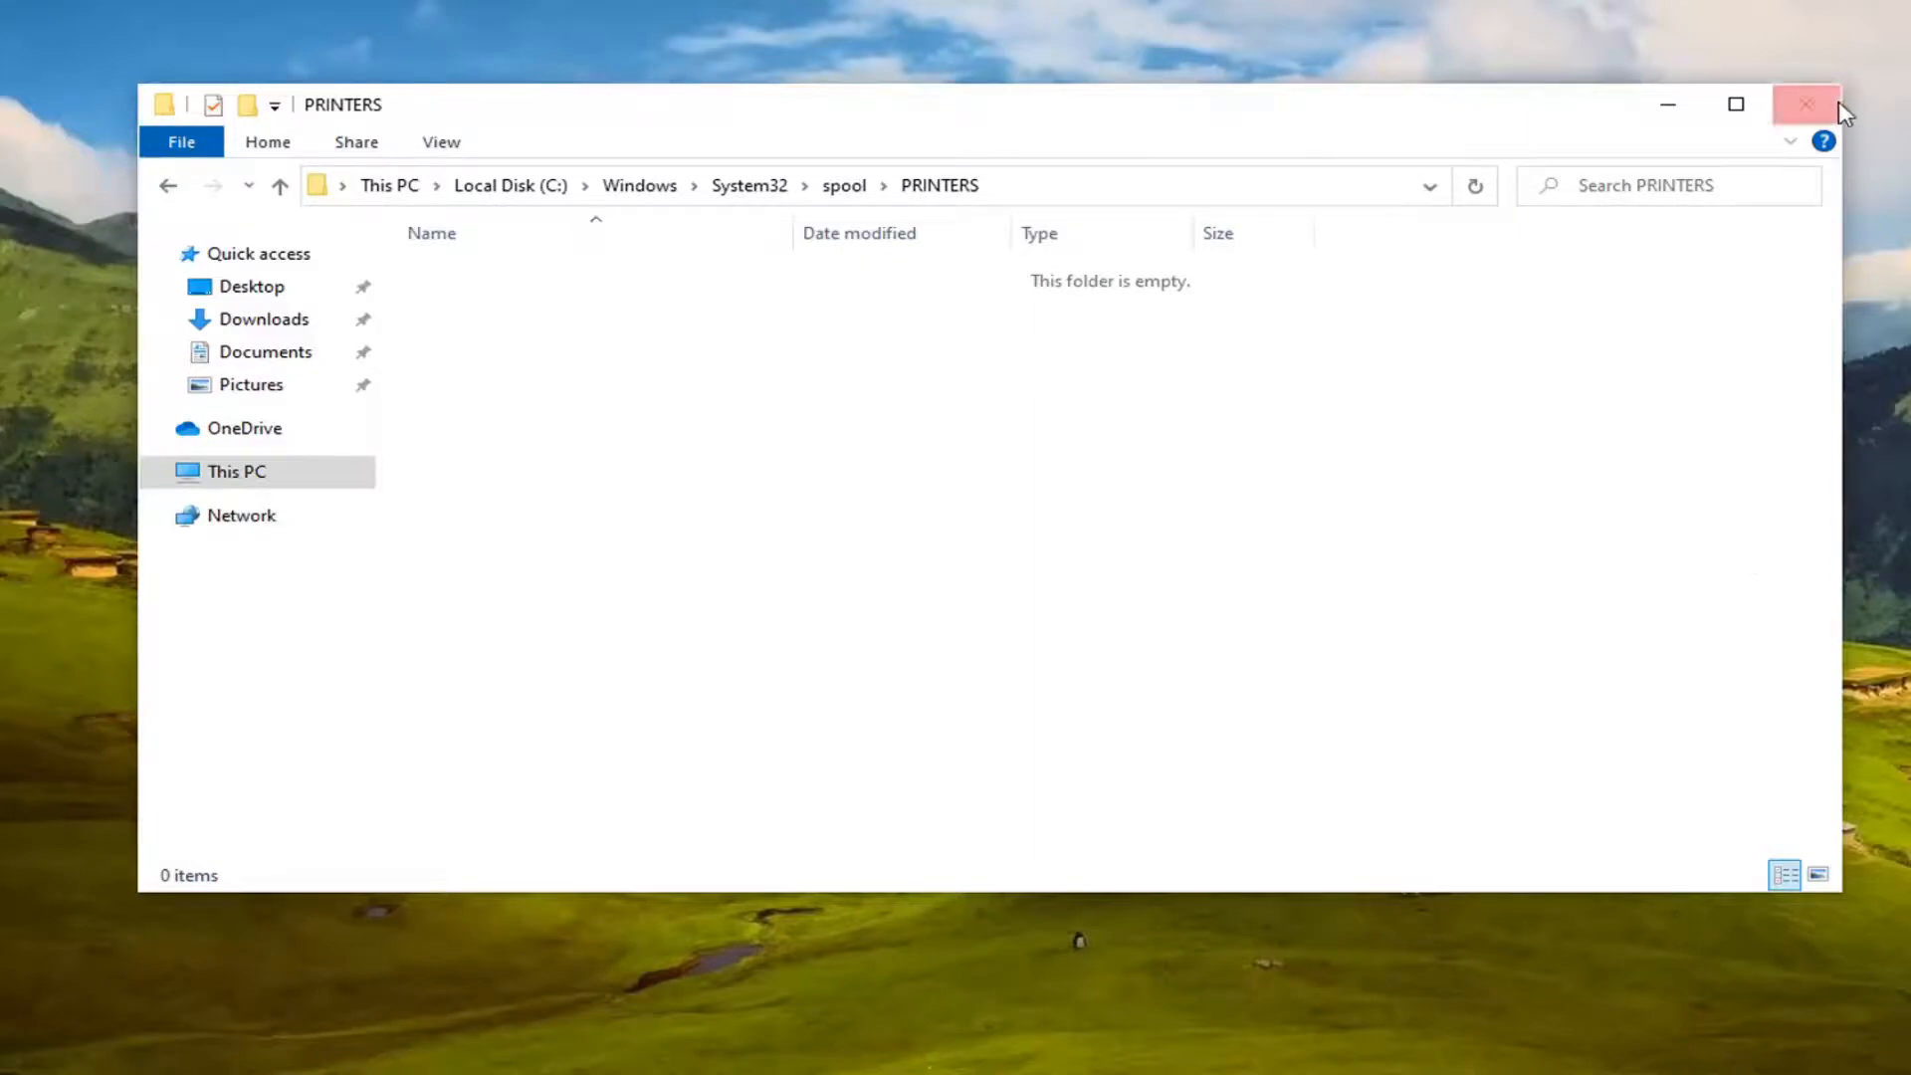
{"action": "left_click", "coordinate": [1807, 103]}
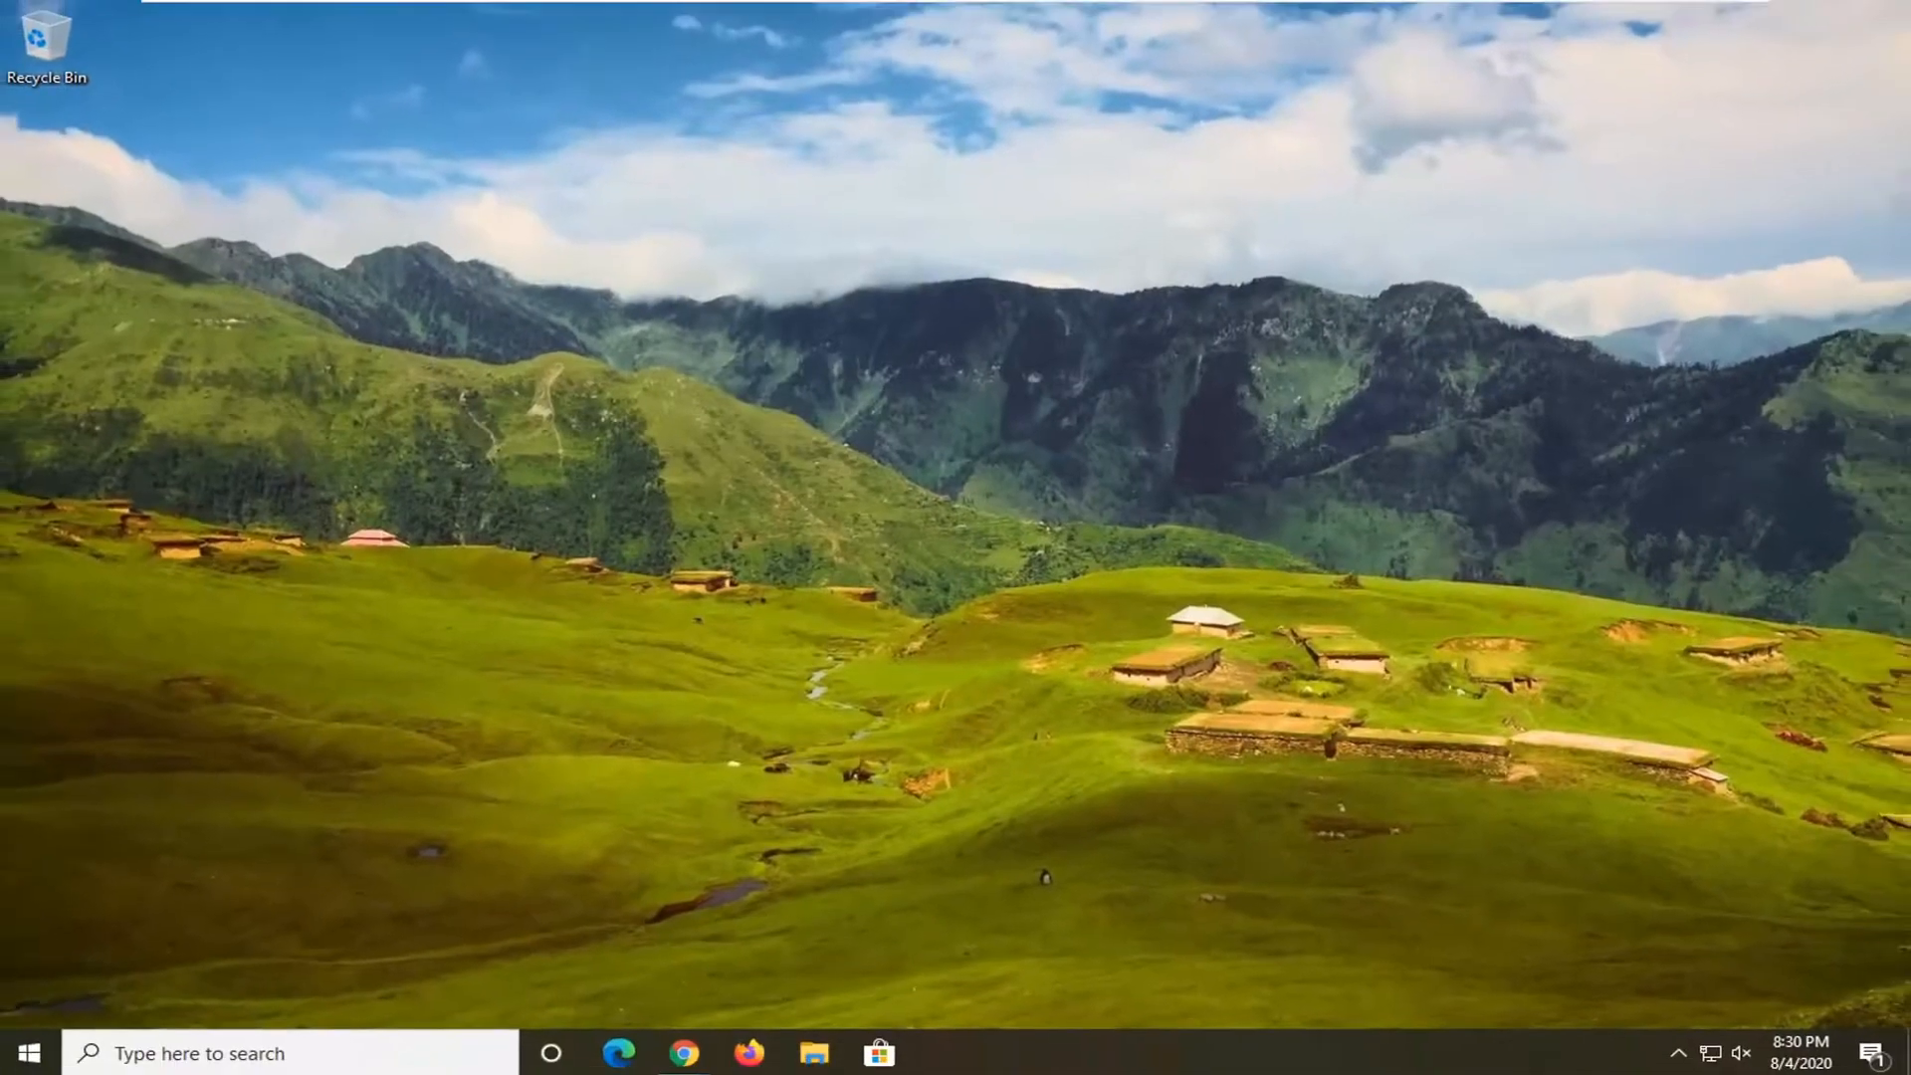